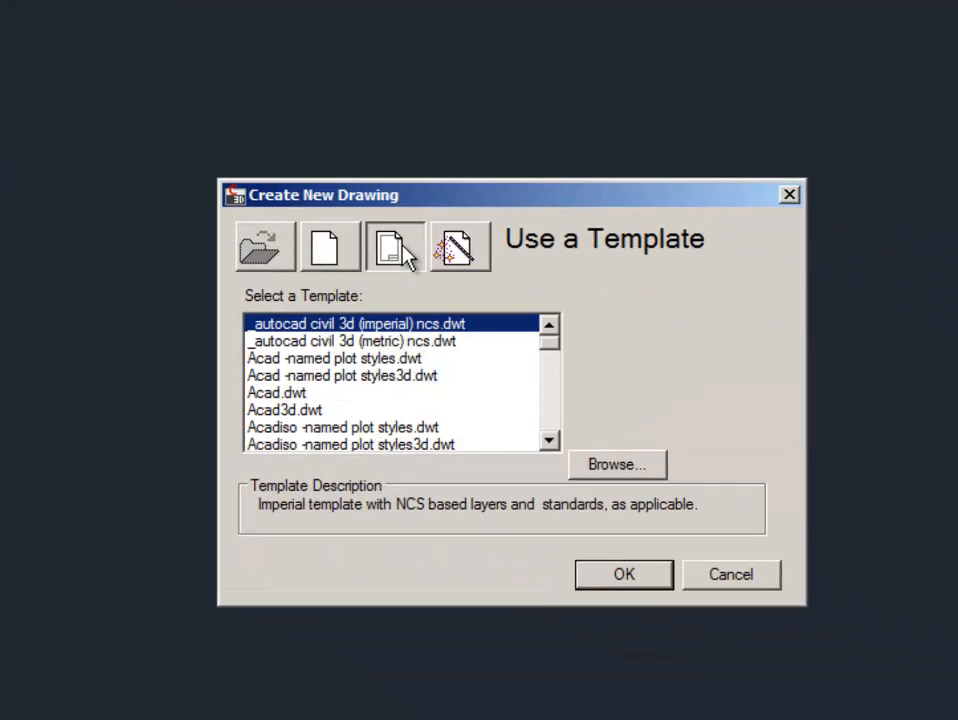
Create a drawing from the imperial NCS template and save it as 'exercise 1 dem county drainage structure'.
{"action": "left_click", "coordinate": [623, 574]}
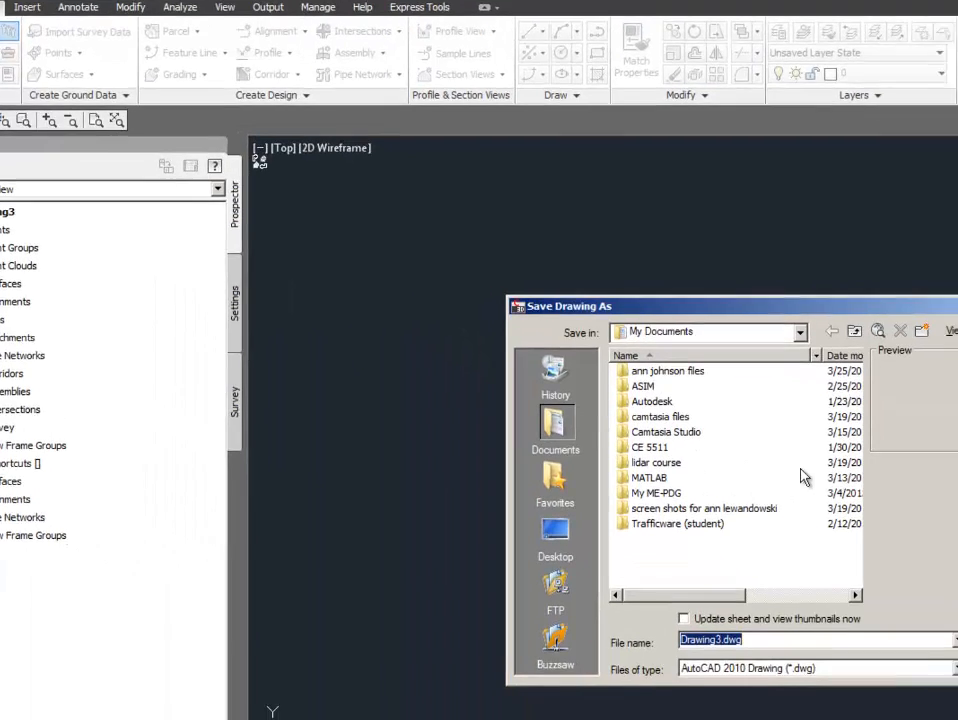
{"action": "type", "text": "exercise 1 dem county lain"}
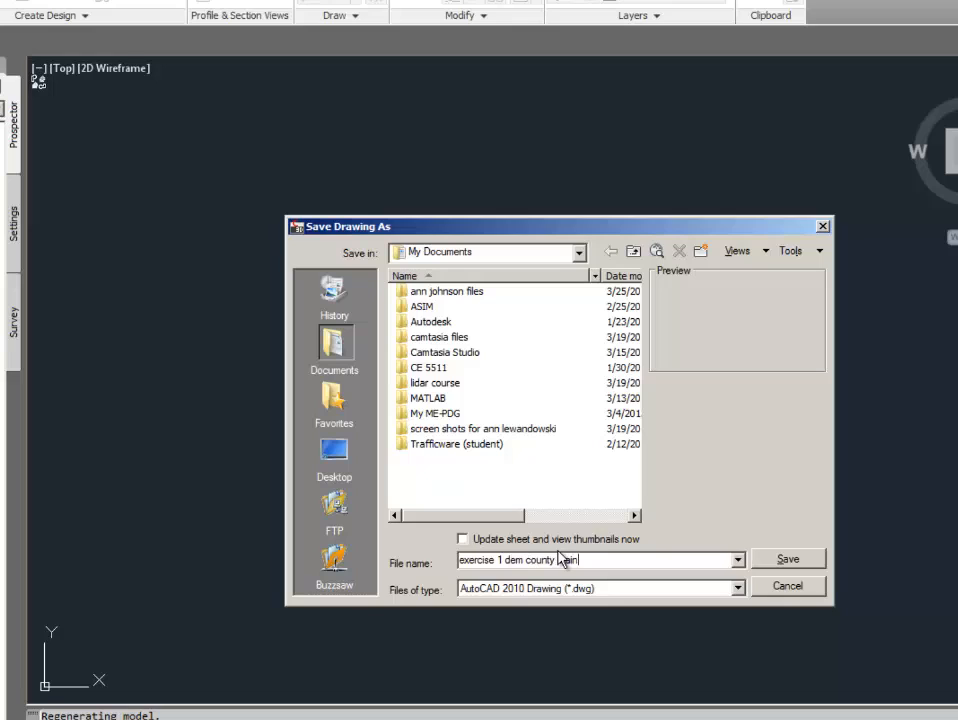
{"action": "type", "text": "drainage structure"}
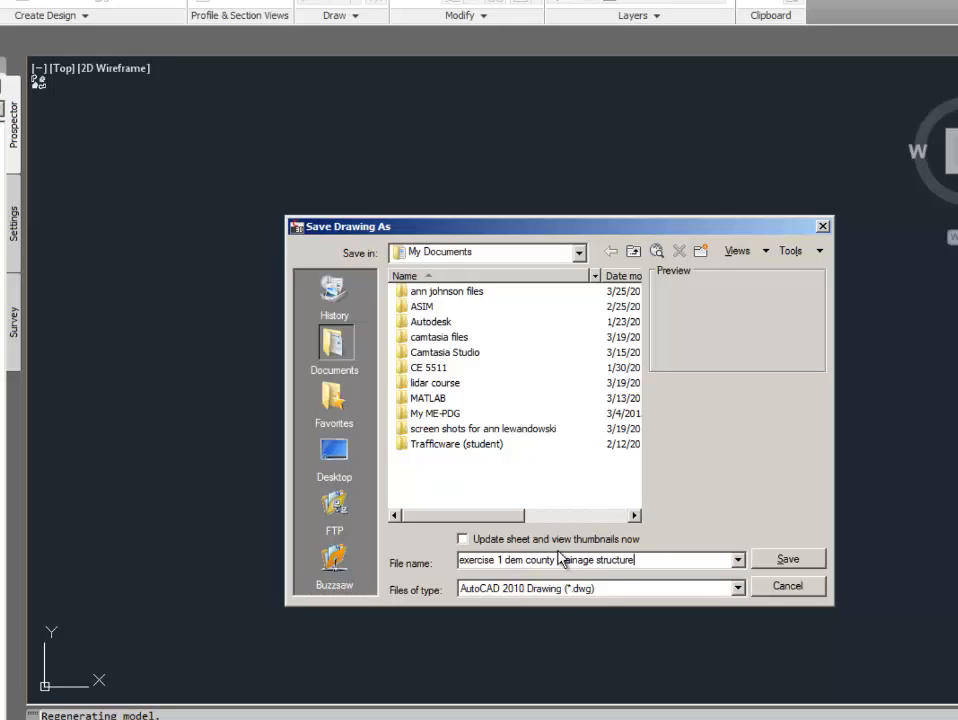
{"action": "left_click", "coordinate": [787, 558]}
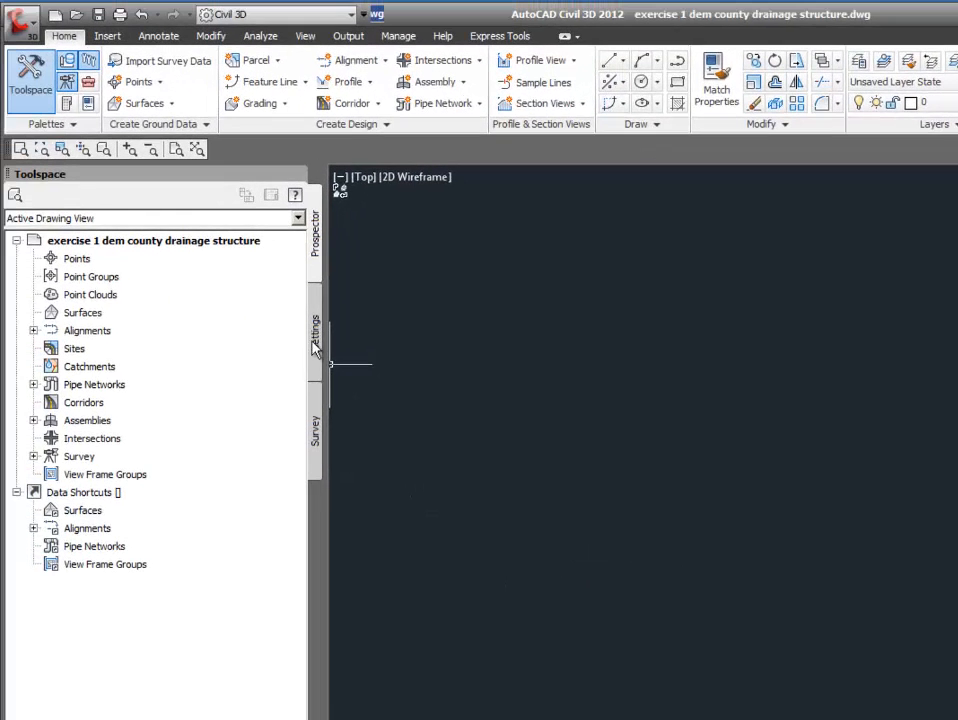
Set the drawing's coordinate system to UTM NAD83 Zone 15, US Foot in Drawing Settings.
{"action": "left_click", "coordinate": [316, 330]}
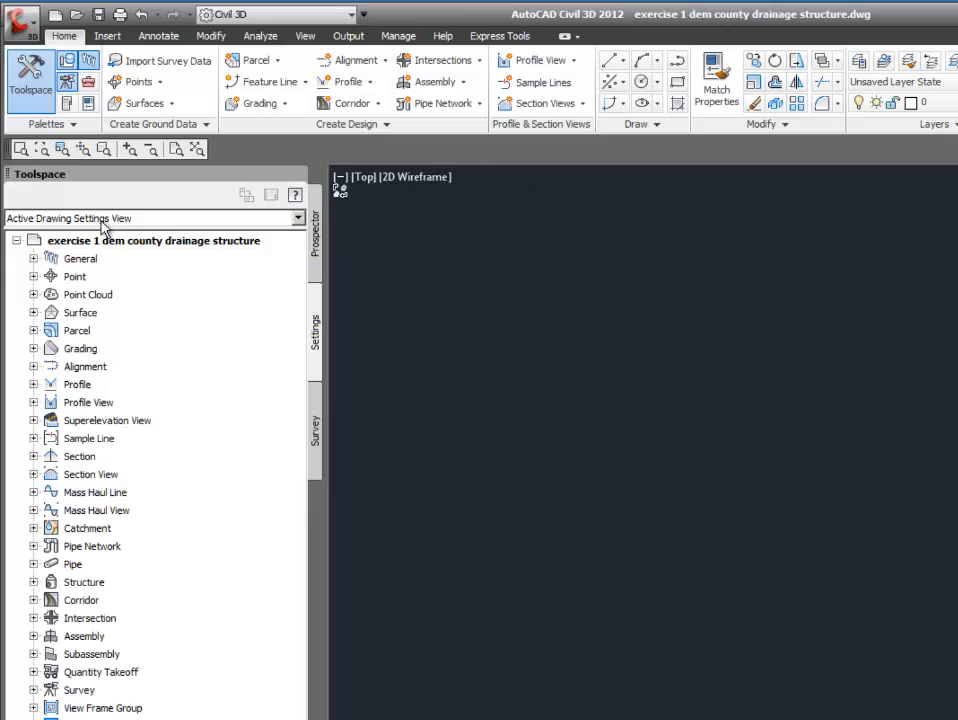
{"action": "left_click", "coordinate": [155, 240]}
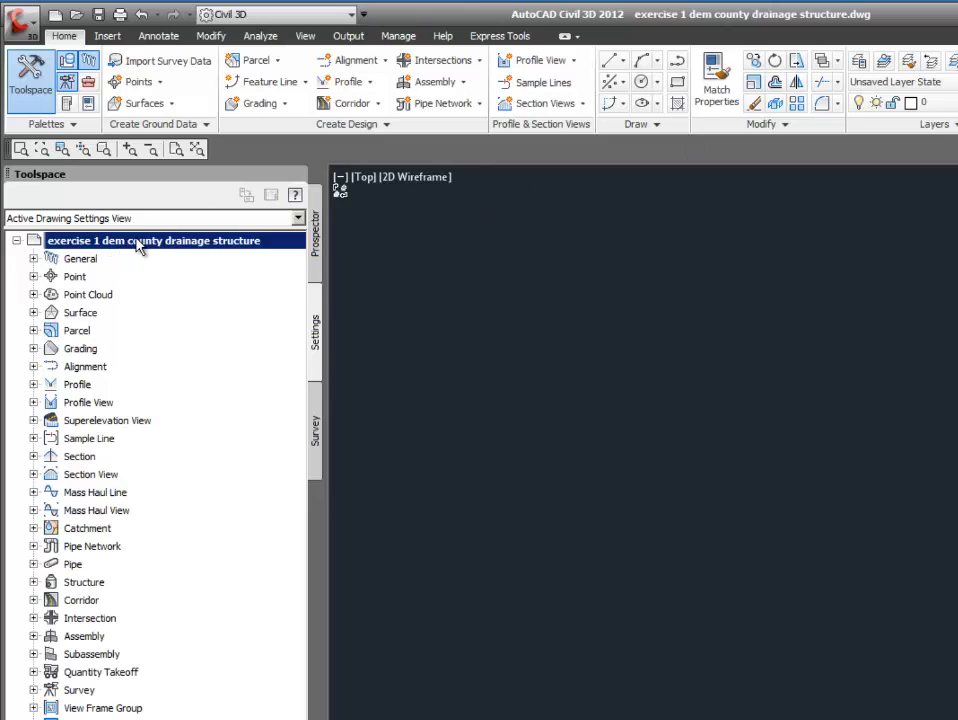
{"action": "mouse_move", "coordinate": [150, 240]}
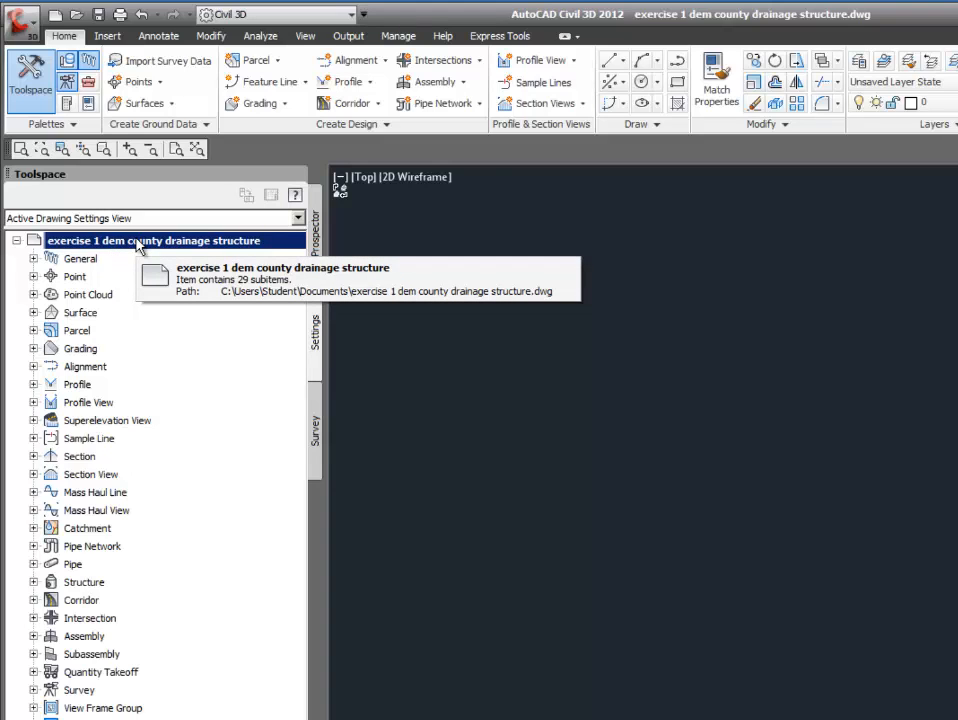
{"action": "right_click", "coordinate": [110, 240]}
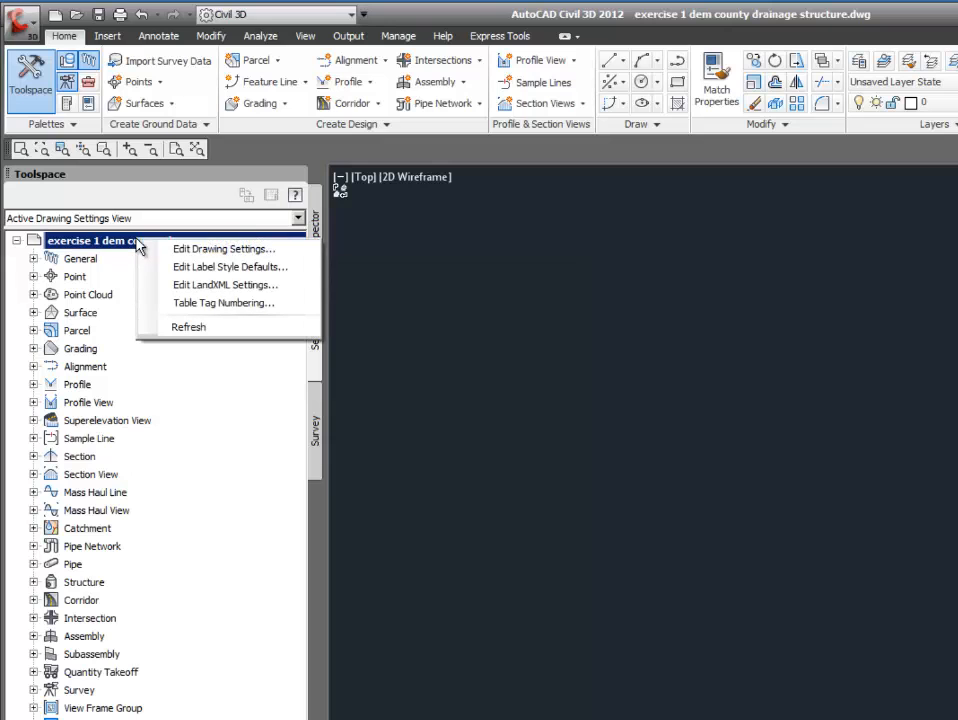
{"action": "left_click", "coordinate": [223, 248]}
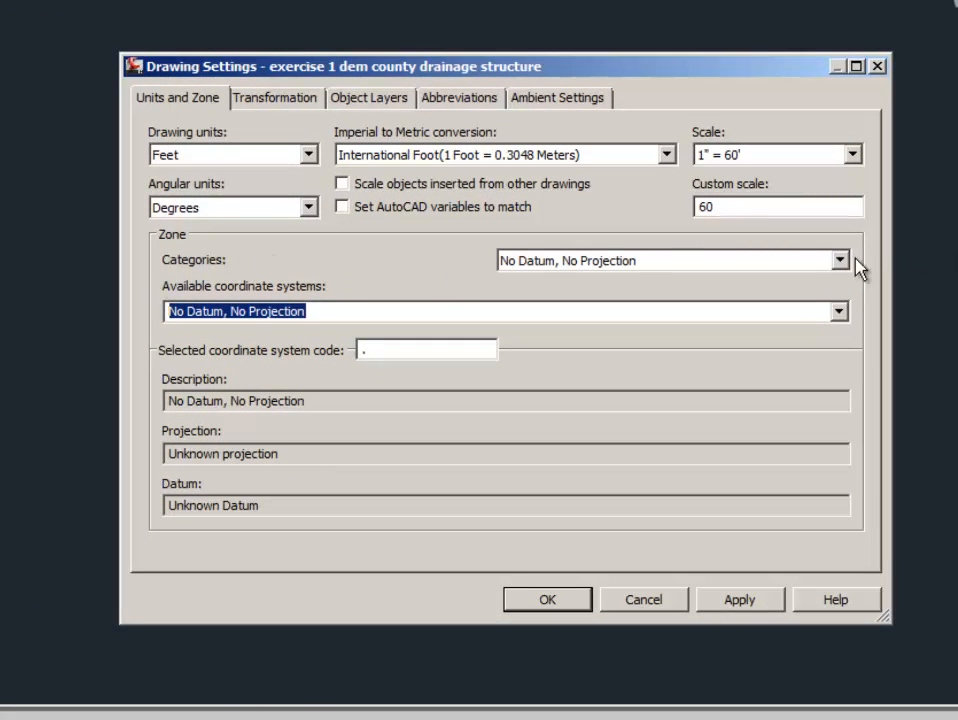
{"action": "left_click", "coordinate": [838, 260]}
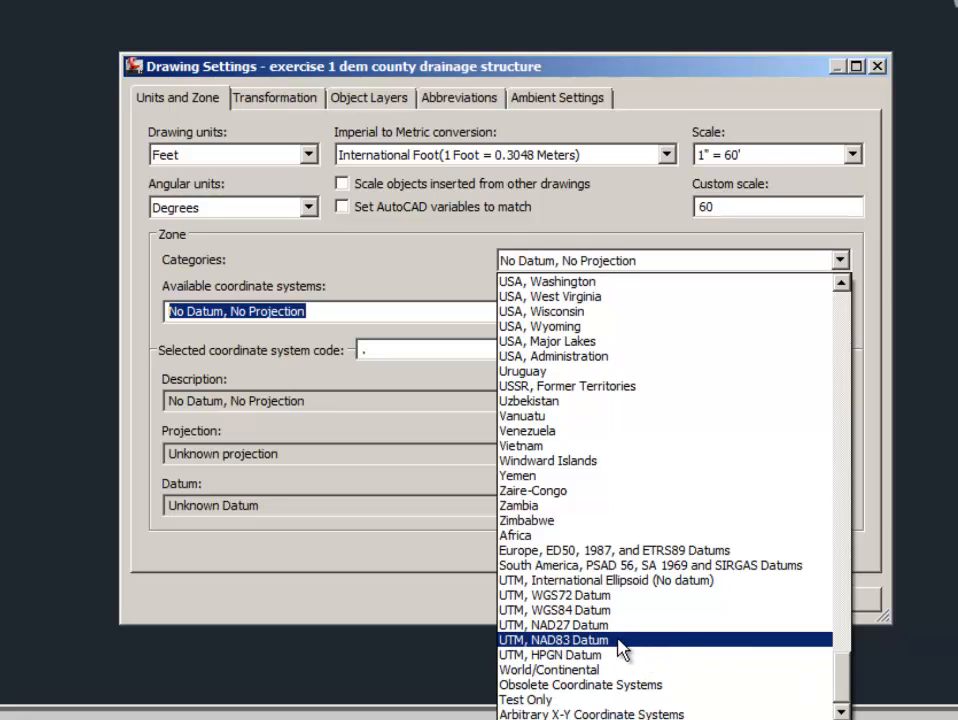
{"action": "left_click", "coordinate": [553, 640]}
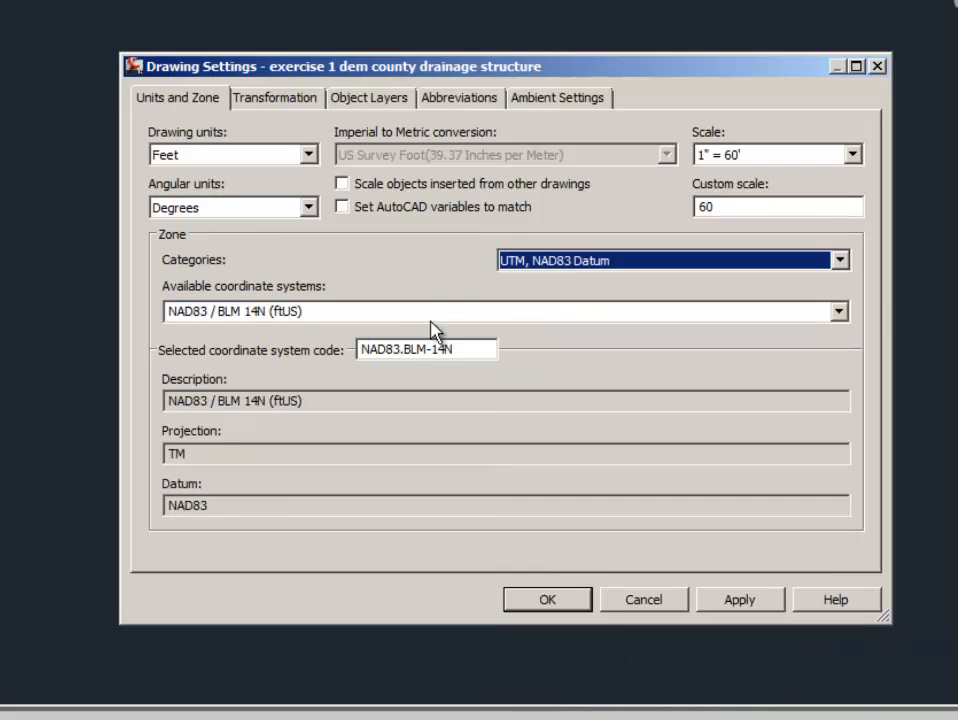
{"action": "mouse_move", "coordinate": [840, 310]}
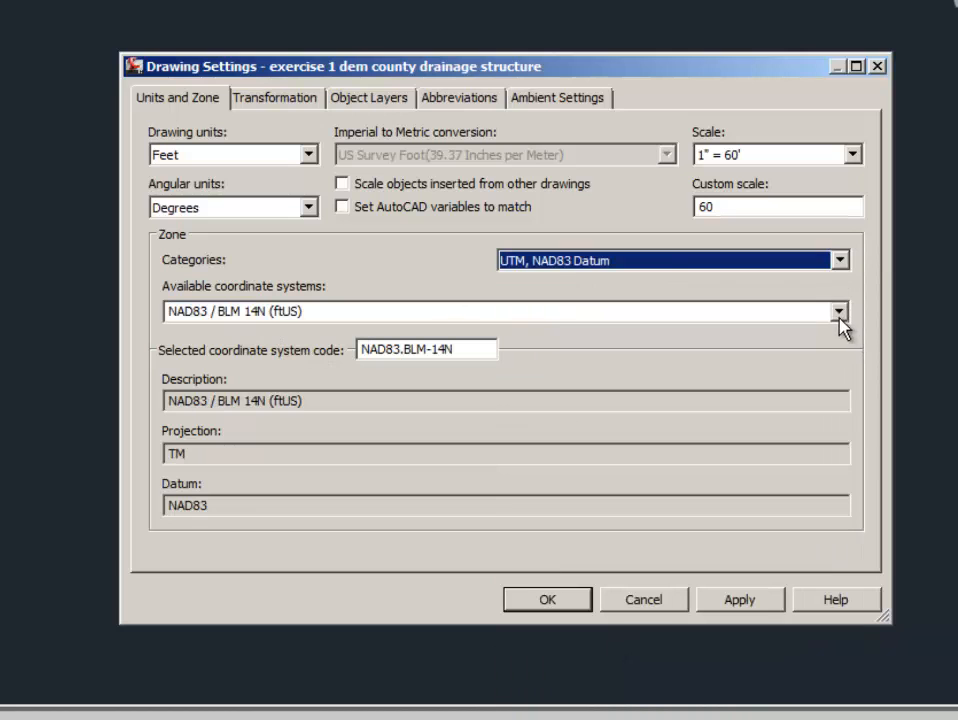
{"action": "left_click", "coordinate": [838, 311]}
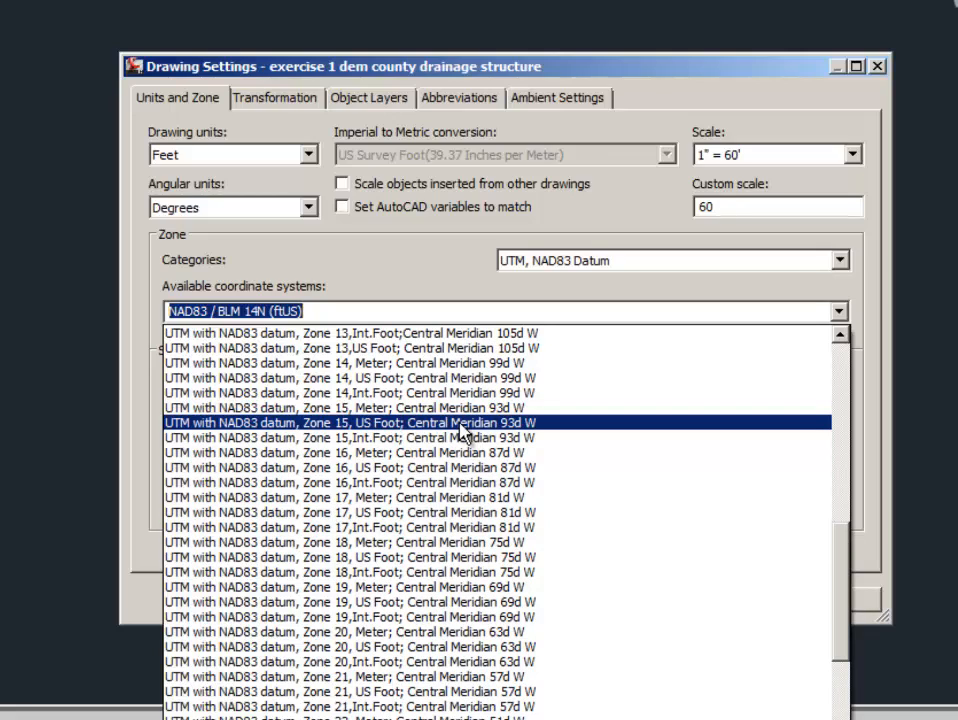
{"action": "left_click", "coordinate": [347, 422]}
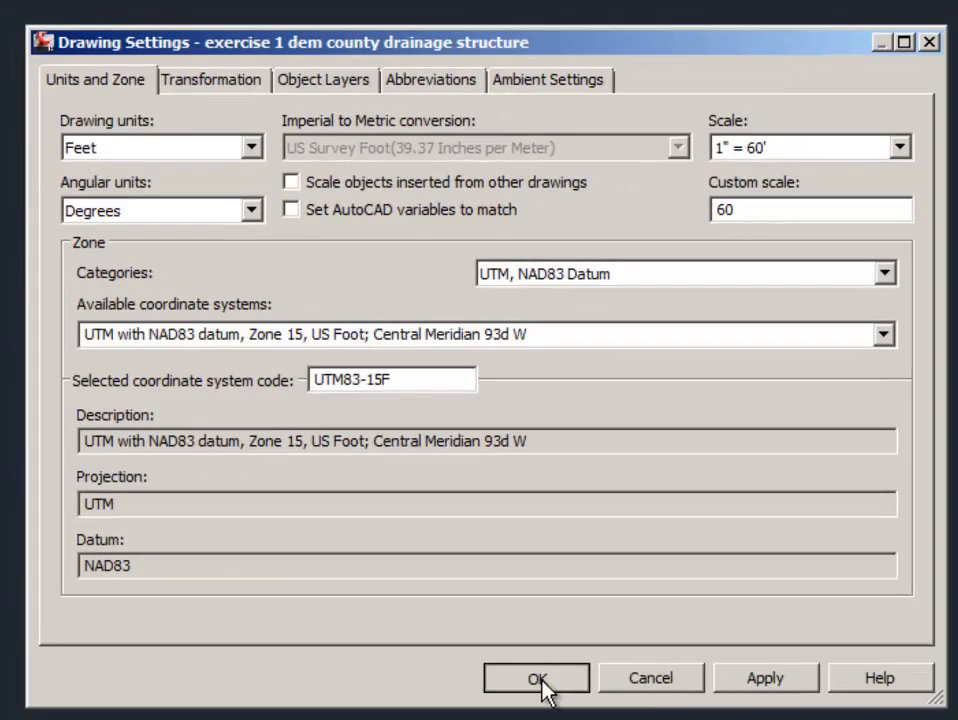
{"action": "left_click", "coordinate": [537, 678]}
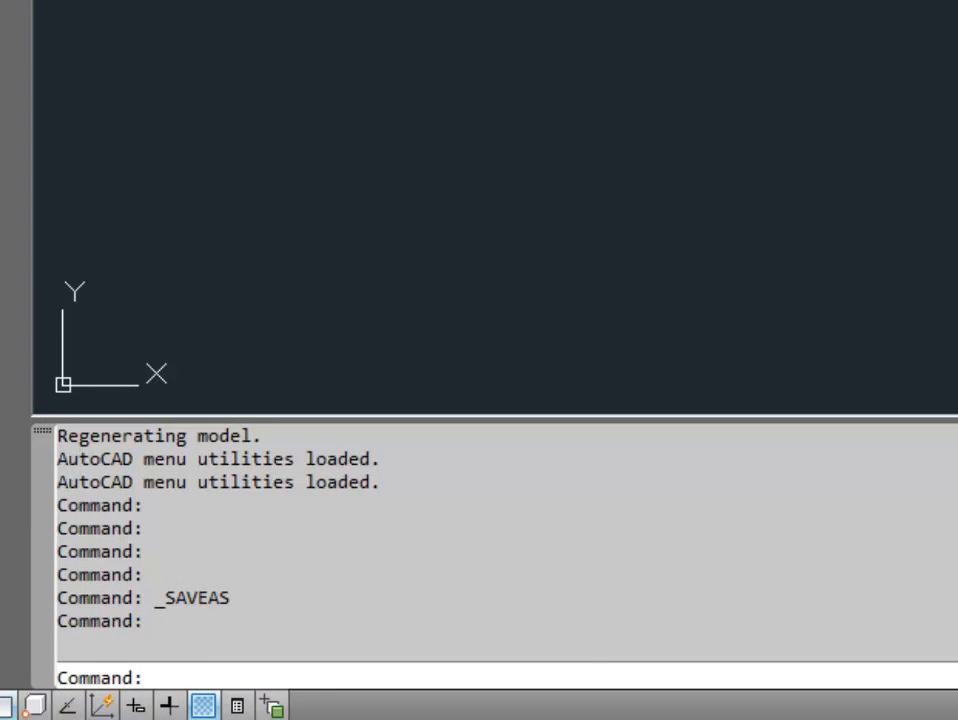
Add a raster connection Raster_1 to the lidar course image folder with MAPCONNECT.
{"action": "type", "text": "mapconnect"}
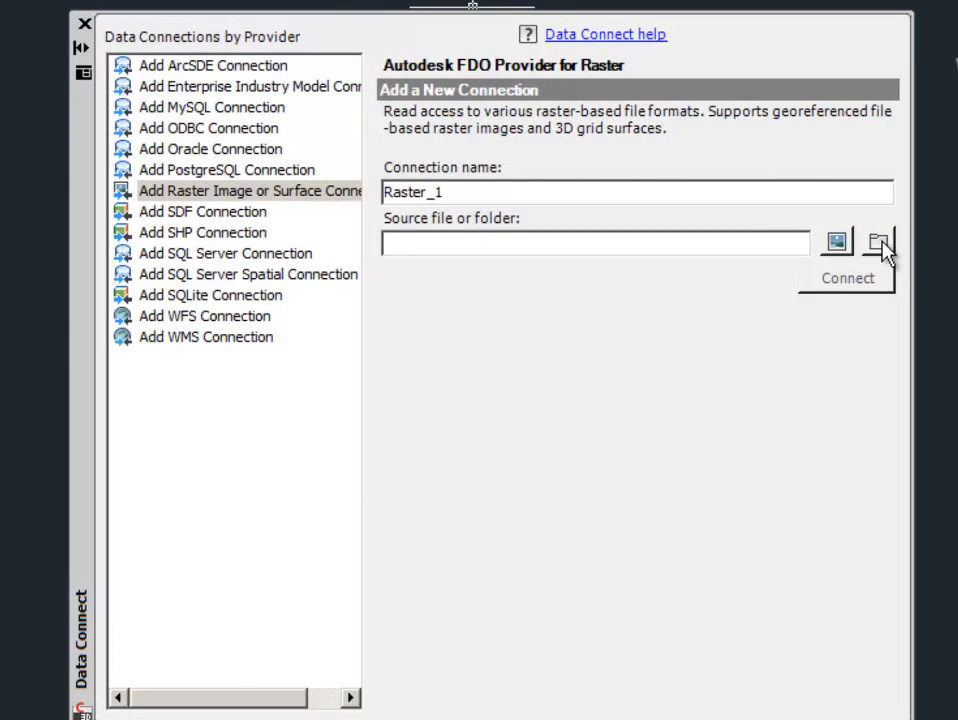
{"action": "left_click", "coordinate": [878, 242]}
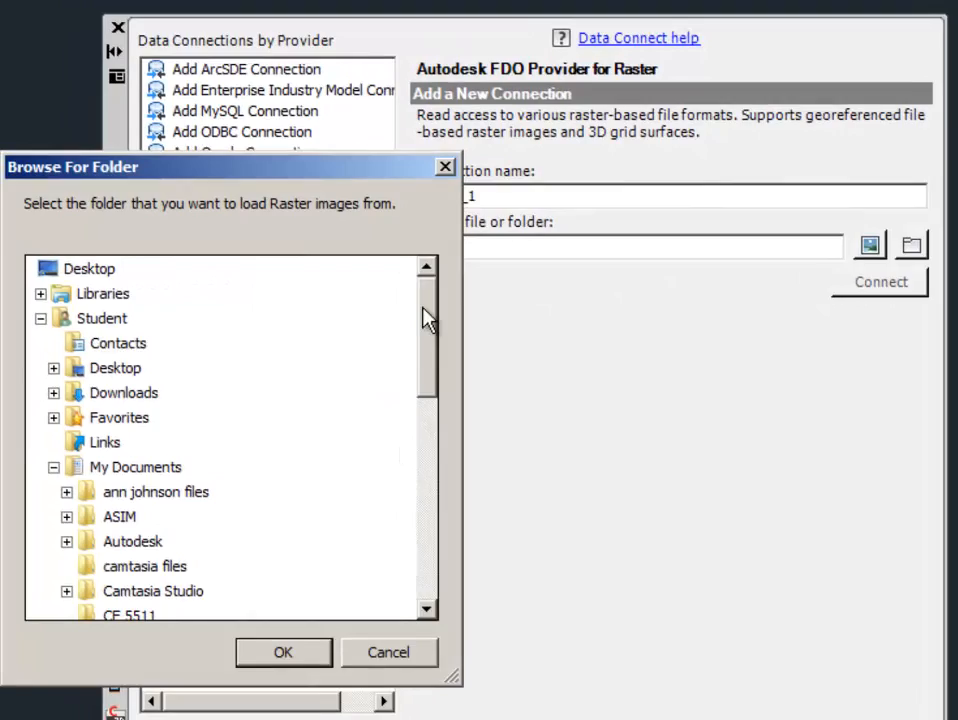
{"action": "scroll", "scroll_direction": "down", "scroll_amount": 3}
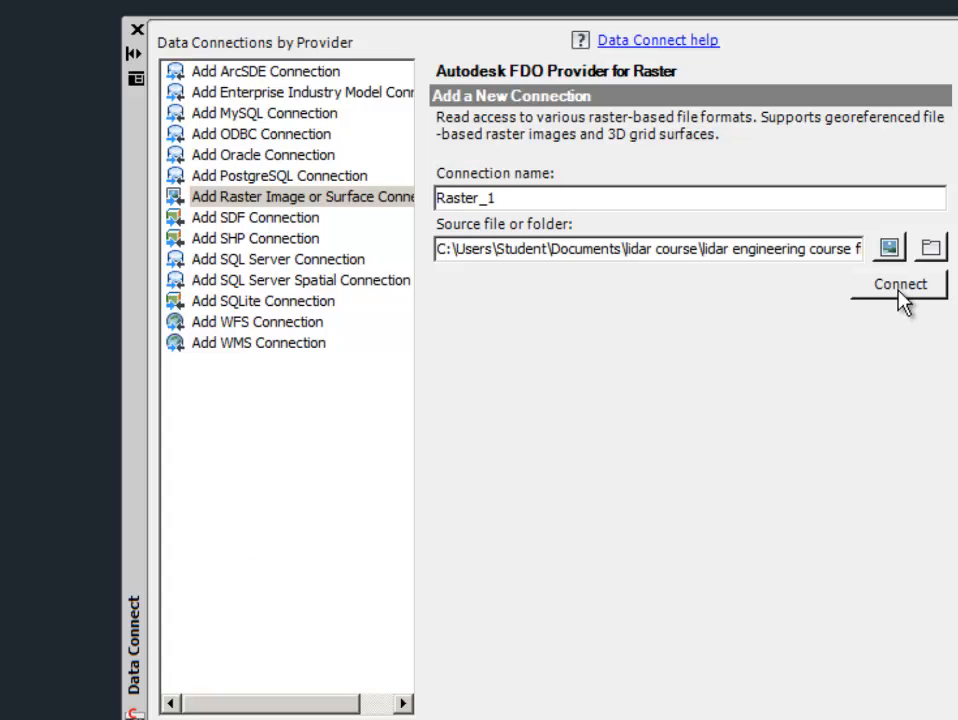
{"action": "left_click", "coordinate": [898, 284]}
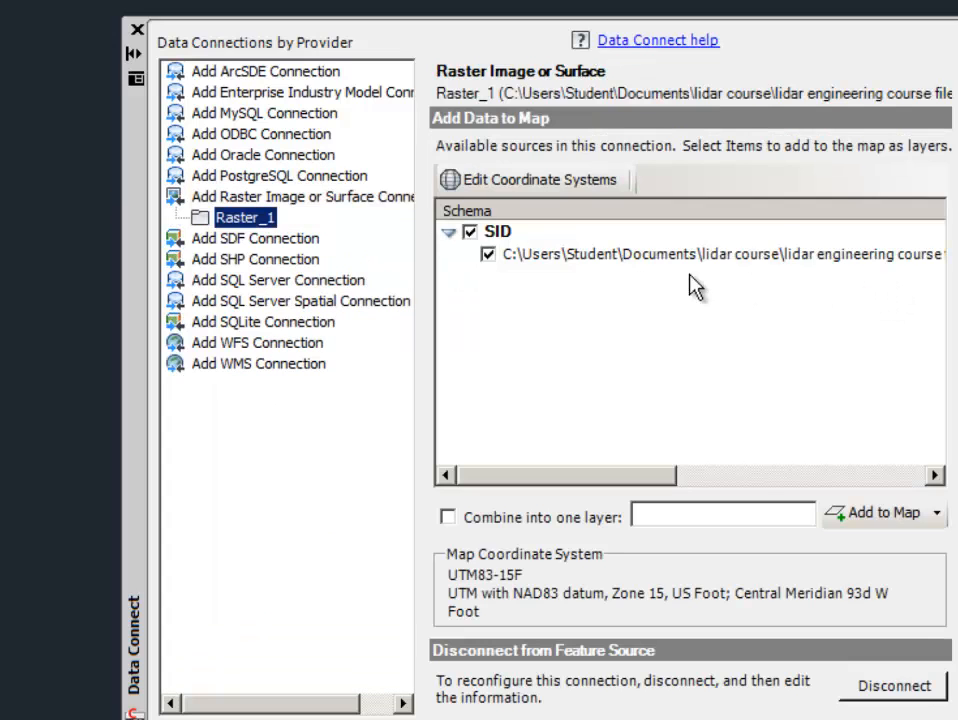
{"action": "left_click", "coordinate": [497, 231]}
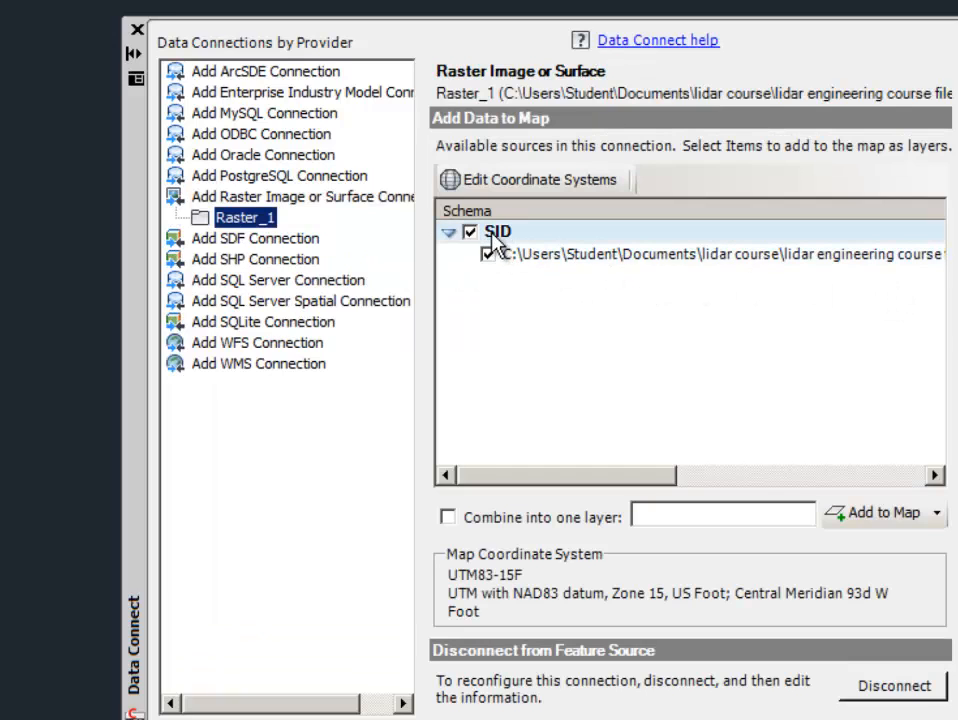
{"action": "mouse_move", "coordinate": [925, 300]}
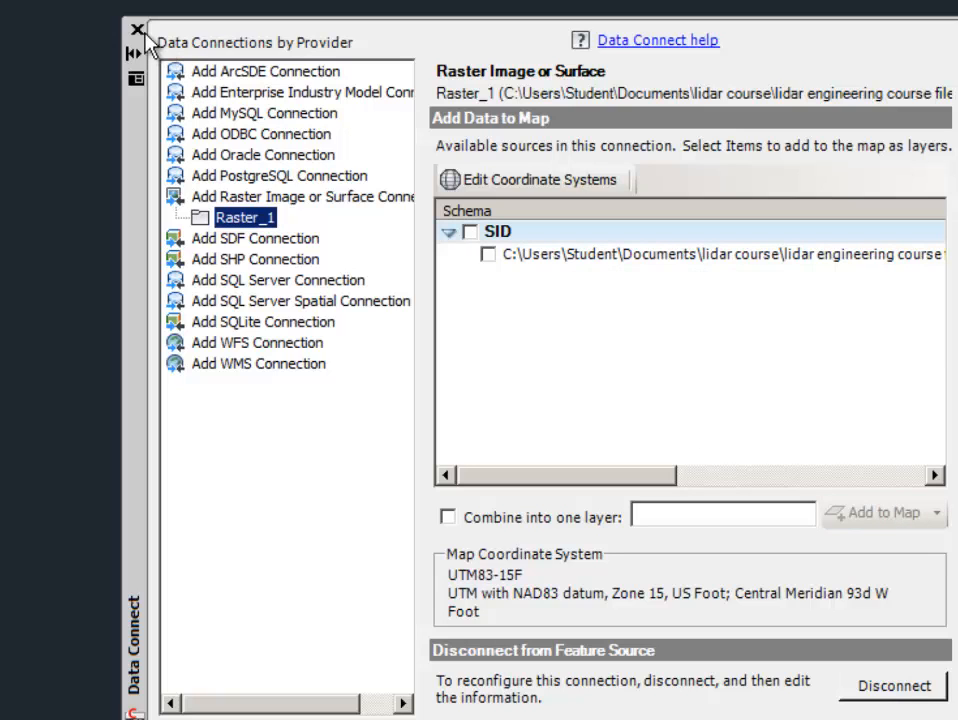
{"action": "mouse_move", "coordinate": [137, 30]}
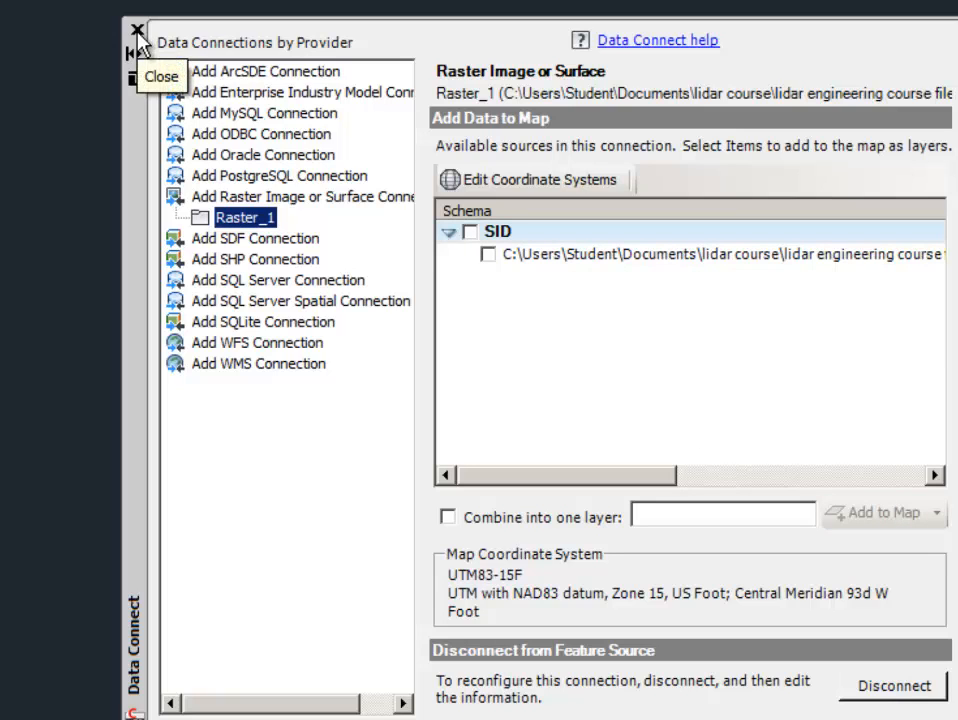
{"action": "left_click", "coordinate": [130, 31]}
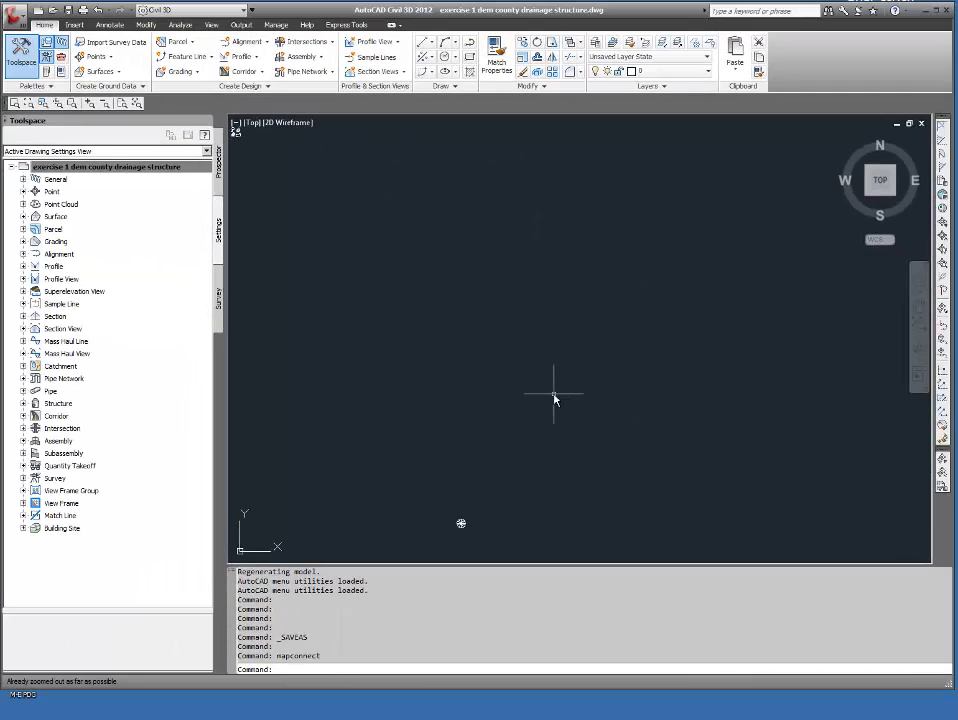
{"action": "mouse_move", "coordinate": [637, 328]}
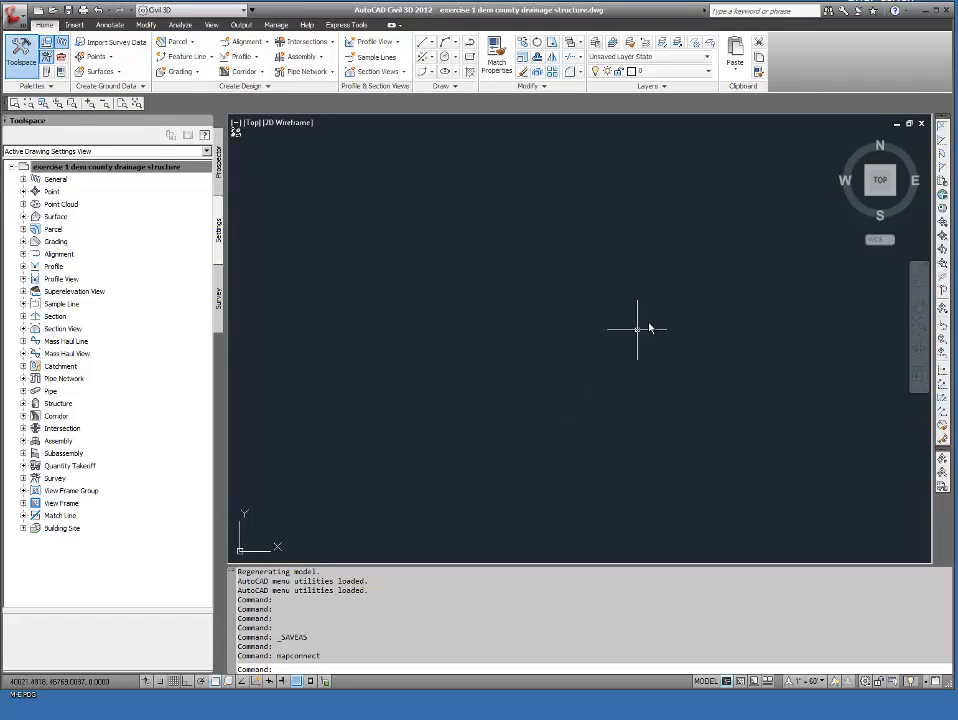
Dismiss the data error and add the county ortho SID image to the map.
{"action": "type", "text": "Ma"}
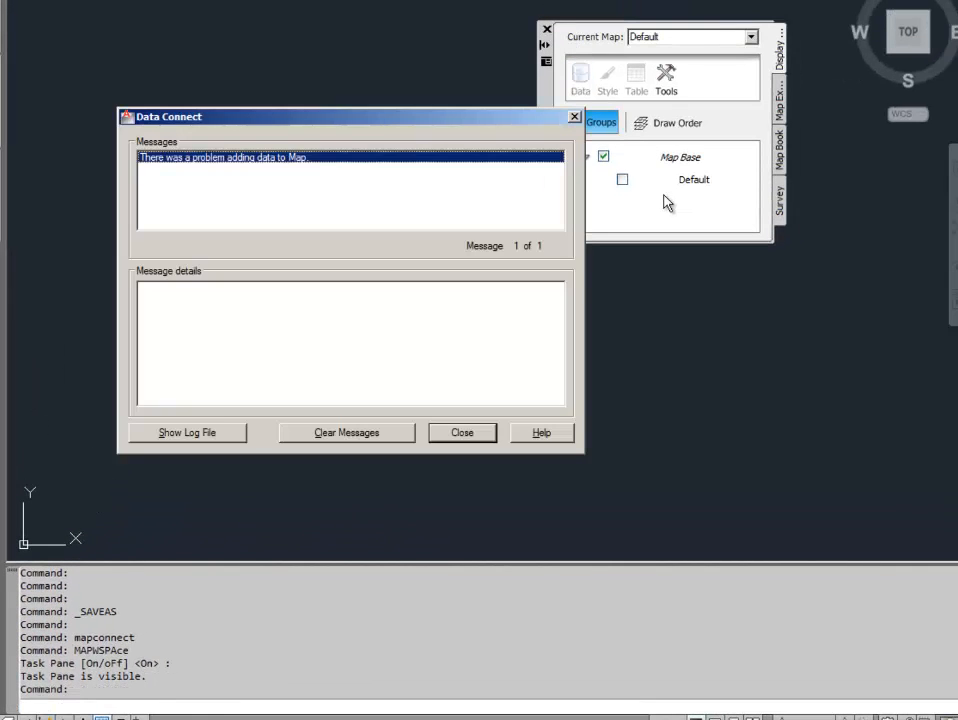
{"action": "left_click", "coordinate": [462, 432]}
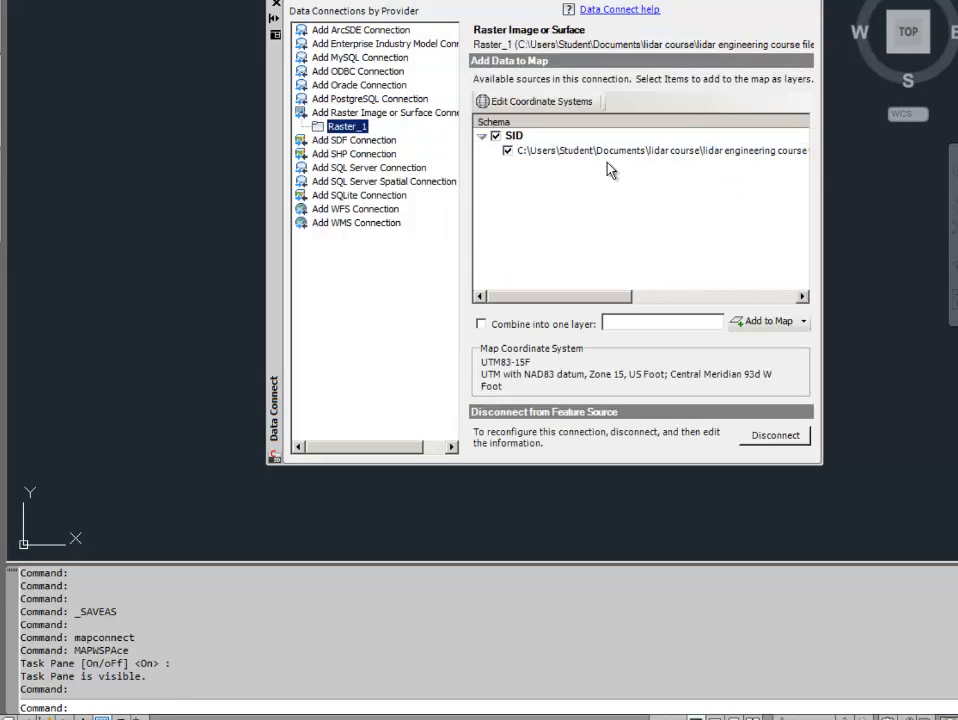
{"action": "mouse_move", "coordinate": [784, 243]}
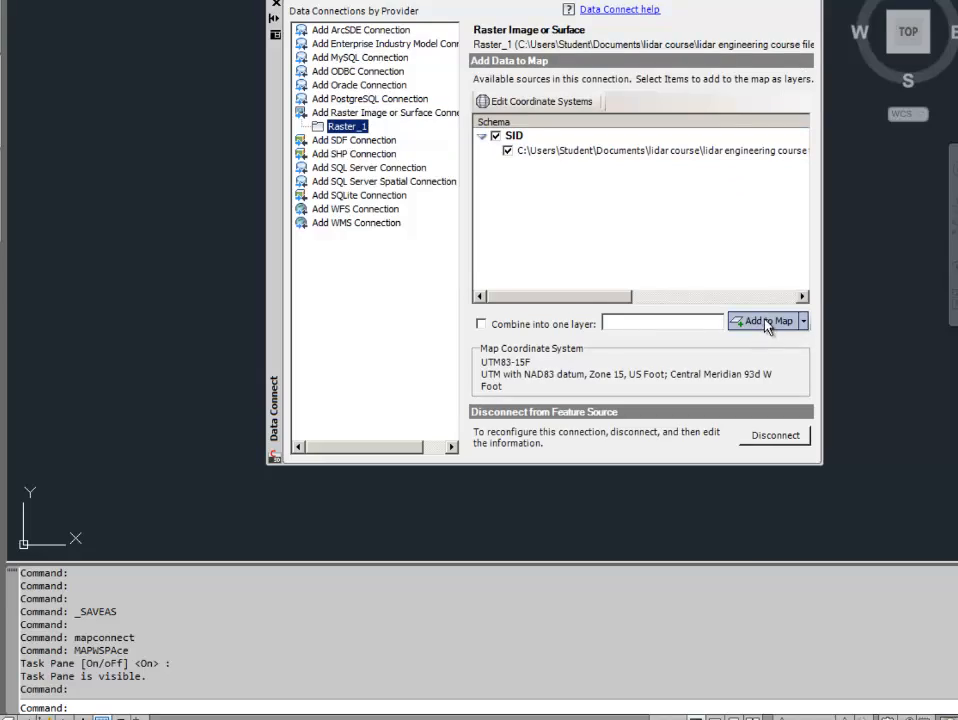
{"action": "left_click", "coordinate": [762, 320]}
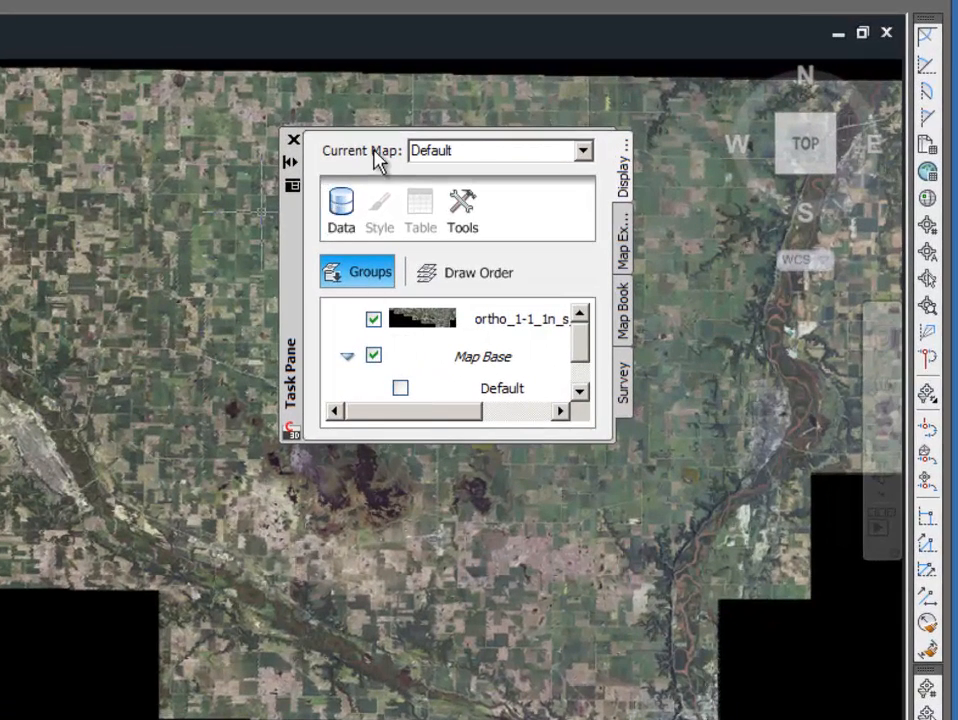
{"action": "mouse_move", "coordinate": [510, 330]}
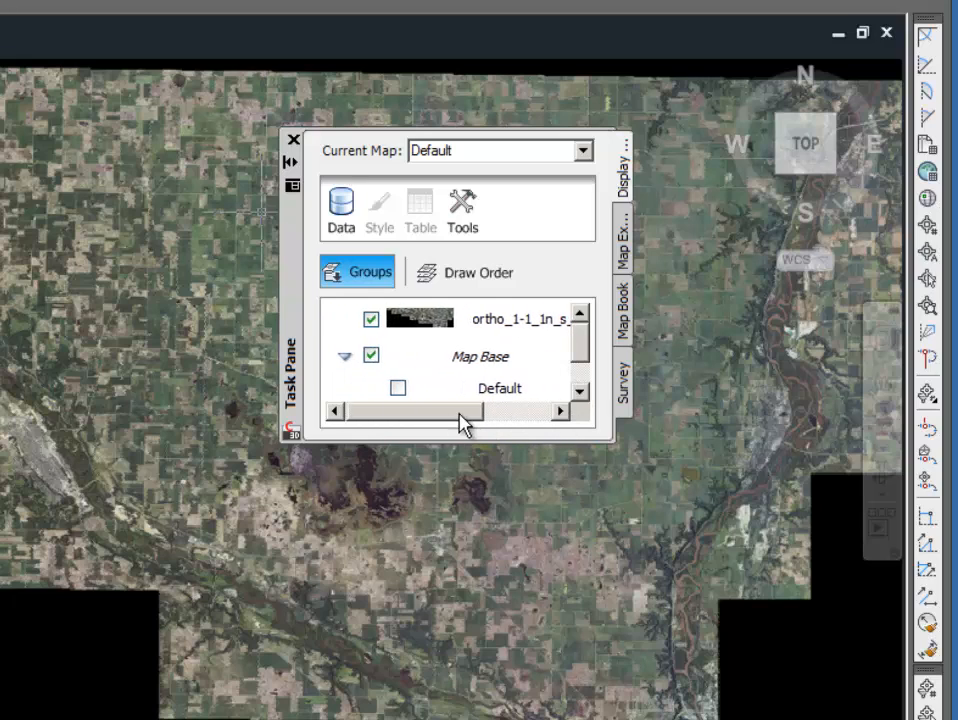
{"action": "mouse_move", "coordinate": [293, 143]}
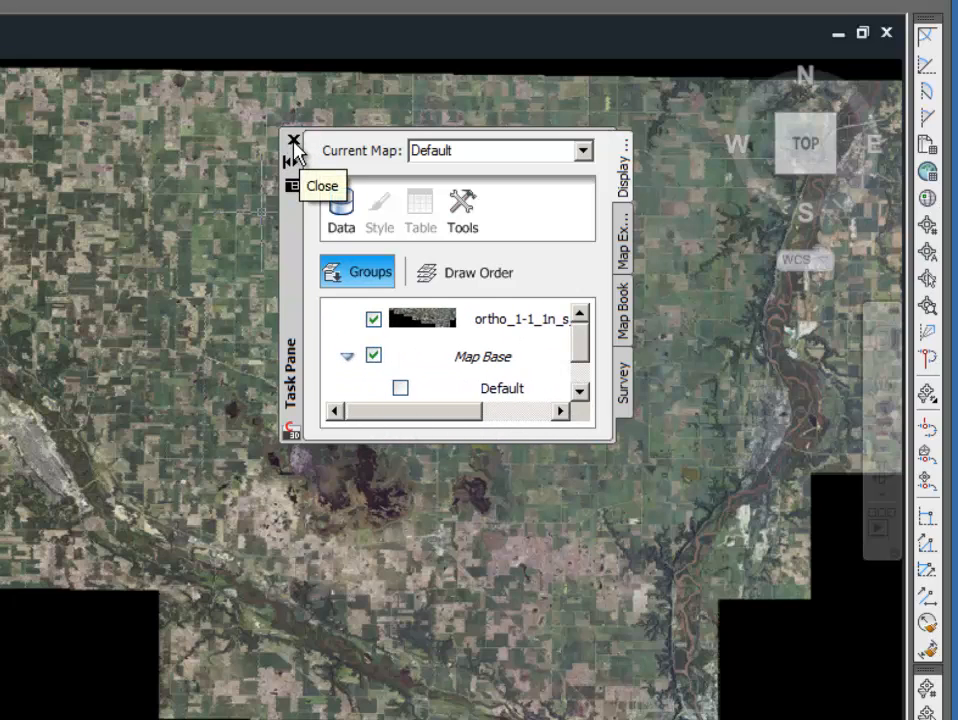
{"action": "left_click", "coordinate": [293, 143]}
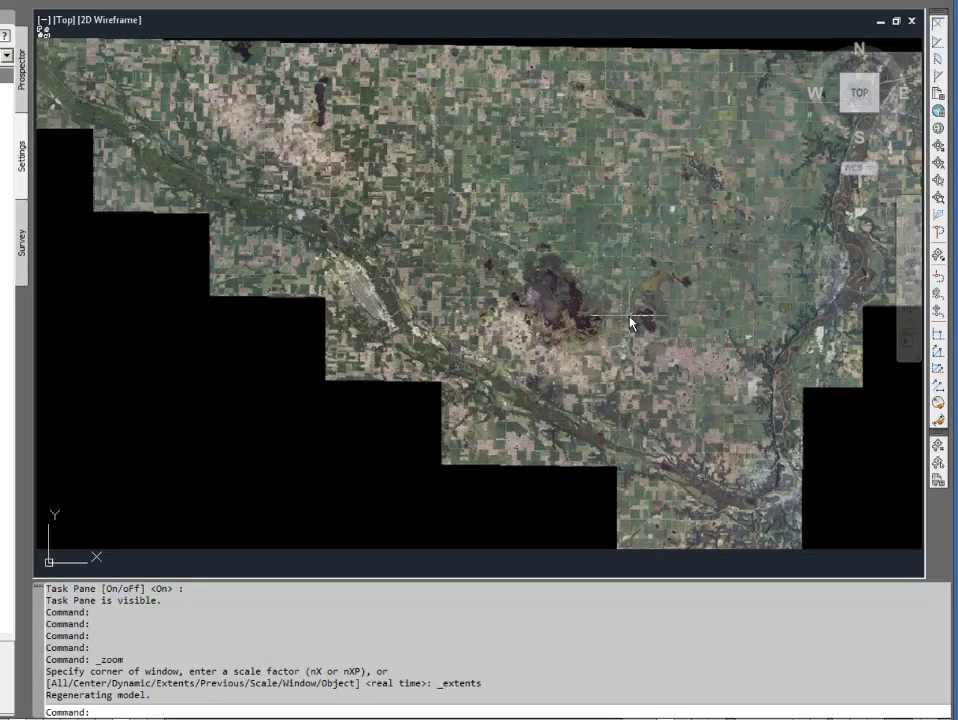
{"action": "mouse_move", "coordinate": [650, 277]}
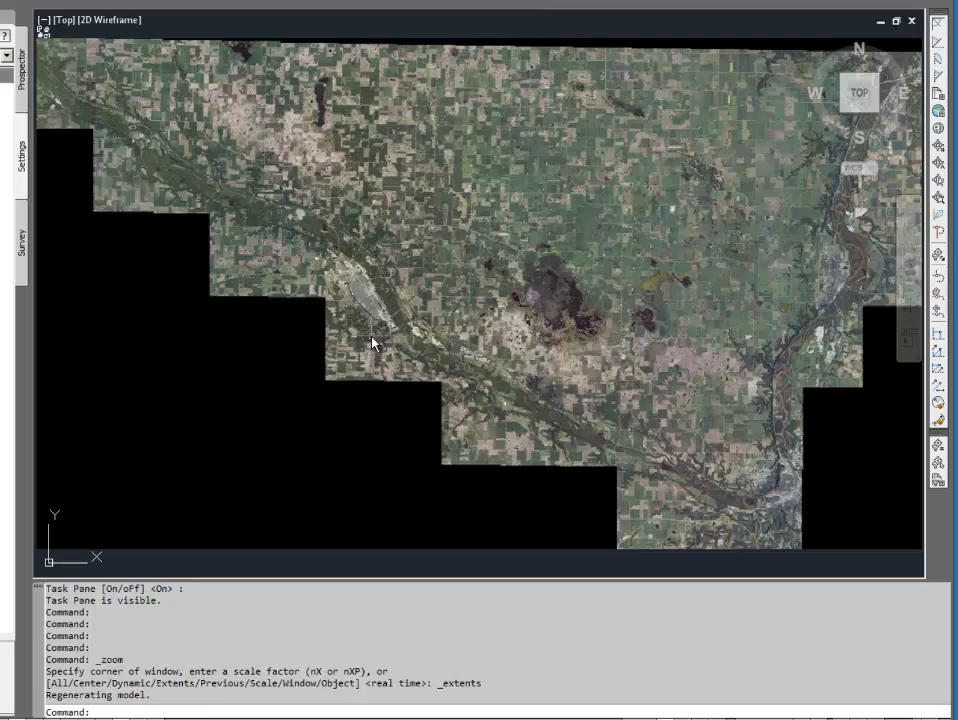
{"action": "mouse_move", "coordinate": [540, 250]}
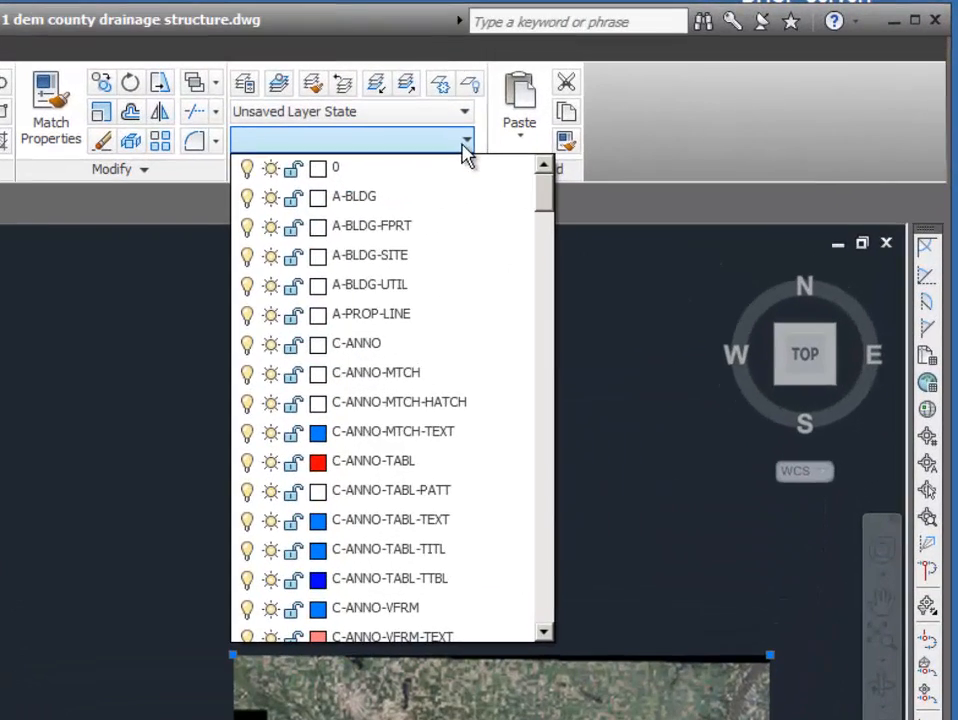
Change the aerial ortho image's layer to photo.
{"action": "scroll", "scroll_direction": "down", "scroll_amount": 3}
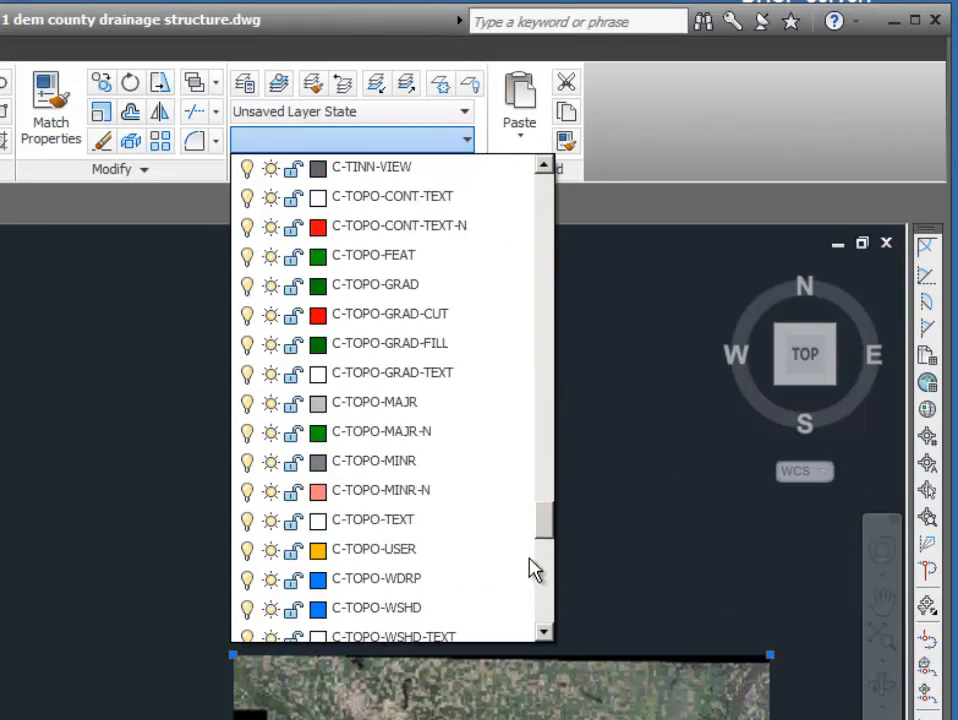
{"action": "scroll", "scroll_direction": "down", "scroll_amount": 3}
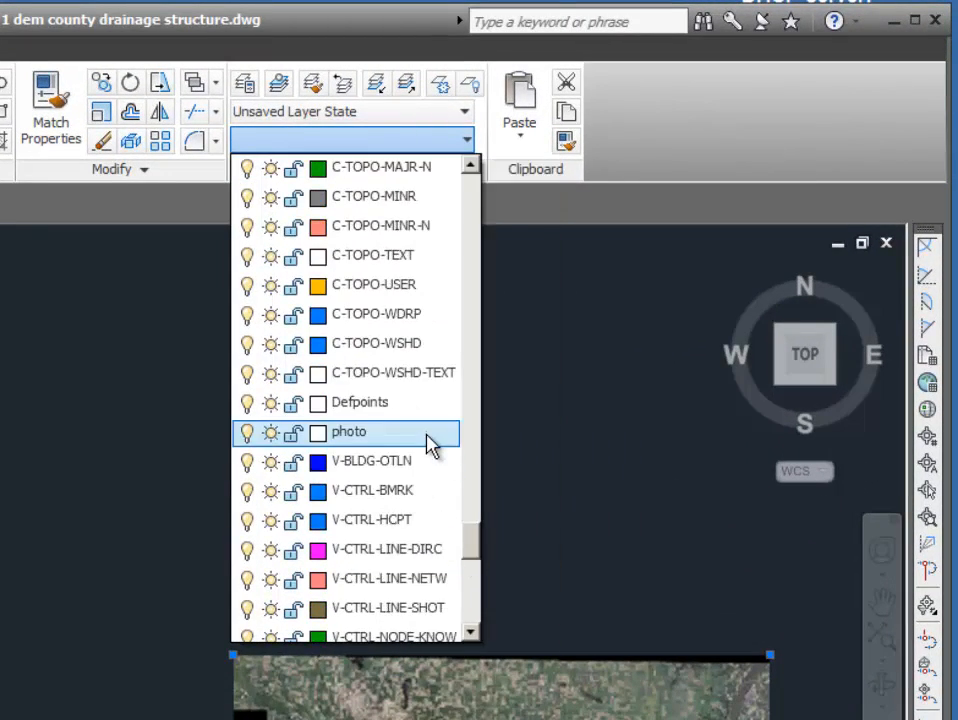
{"action": "left_click", "coordinate": [348, 431]}
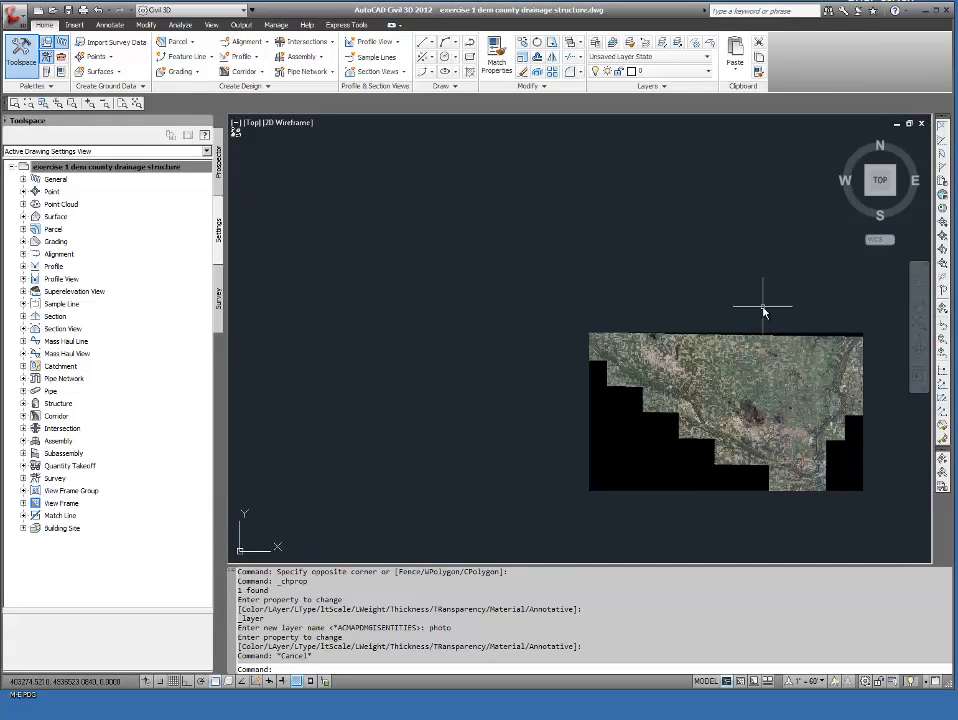
{"action": "mouse_move", "coordinate": [610, 290]}
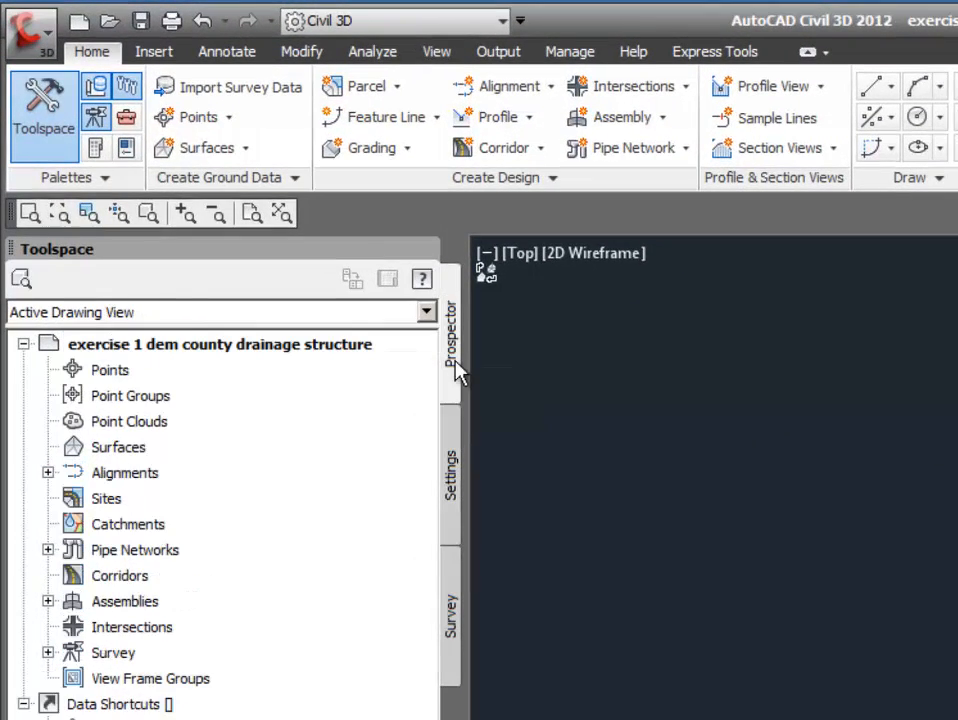
{"action": "mouse_move", "coordinate": [225, 295]}
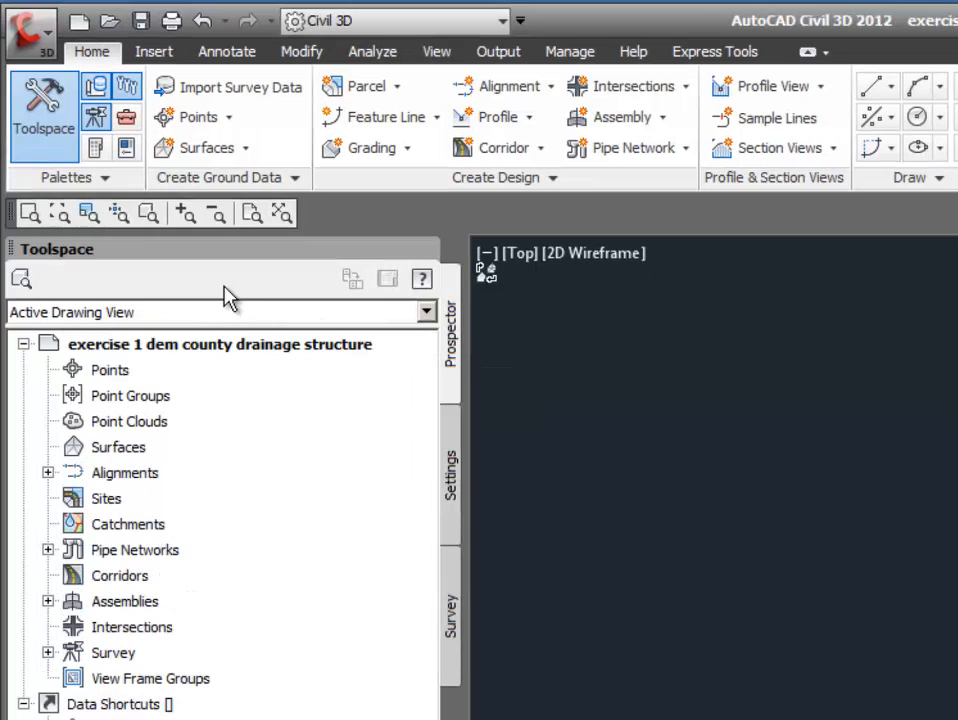
Start a new point cloud from Prospector and name it 'existing ground data'.
{"action": "left_click", "coordinate": [129, 421]}
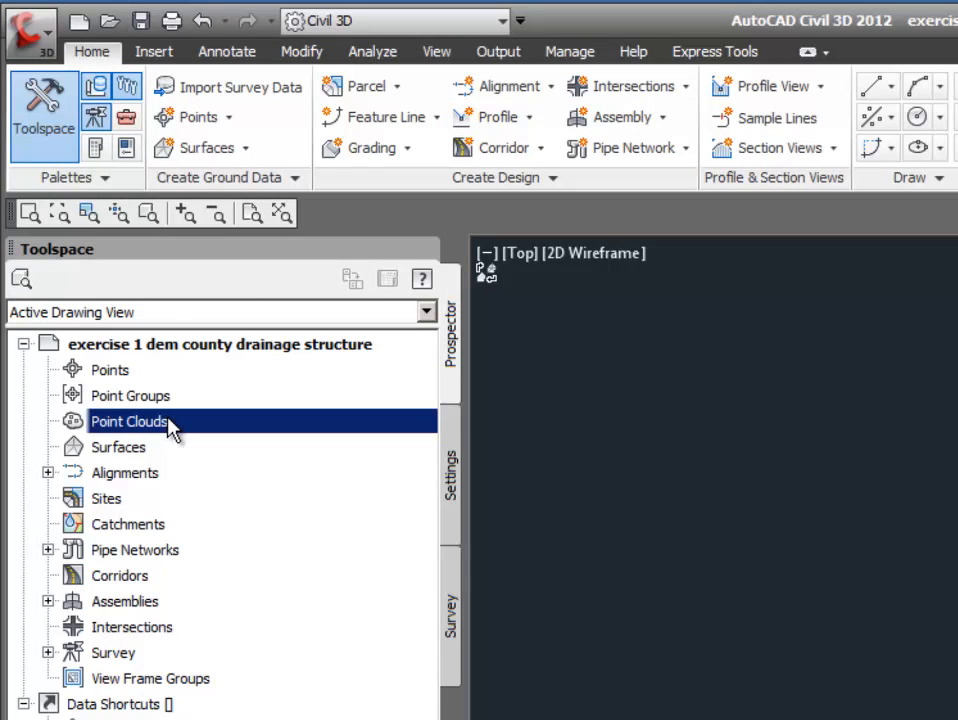
{"action": "right_click", "coordinate": [129, 421]}
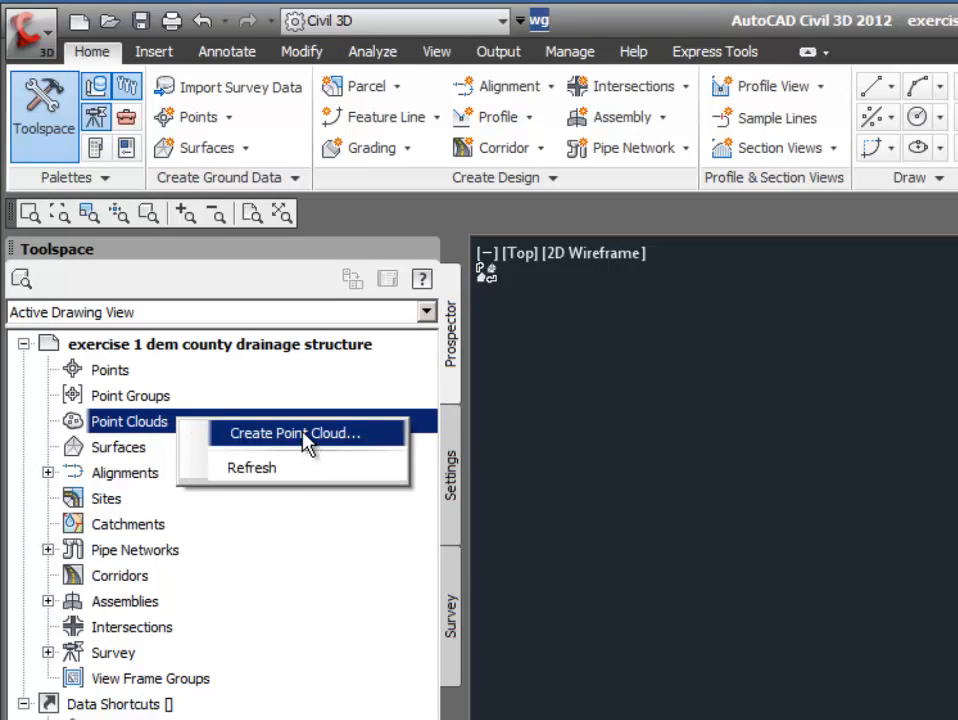
{"action": "left_click", "coordinate": [291, 432]}
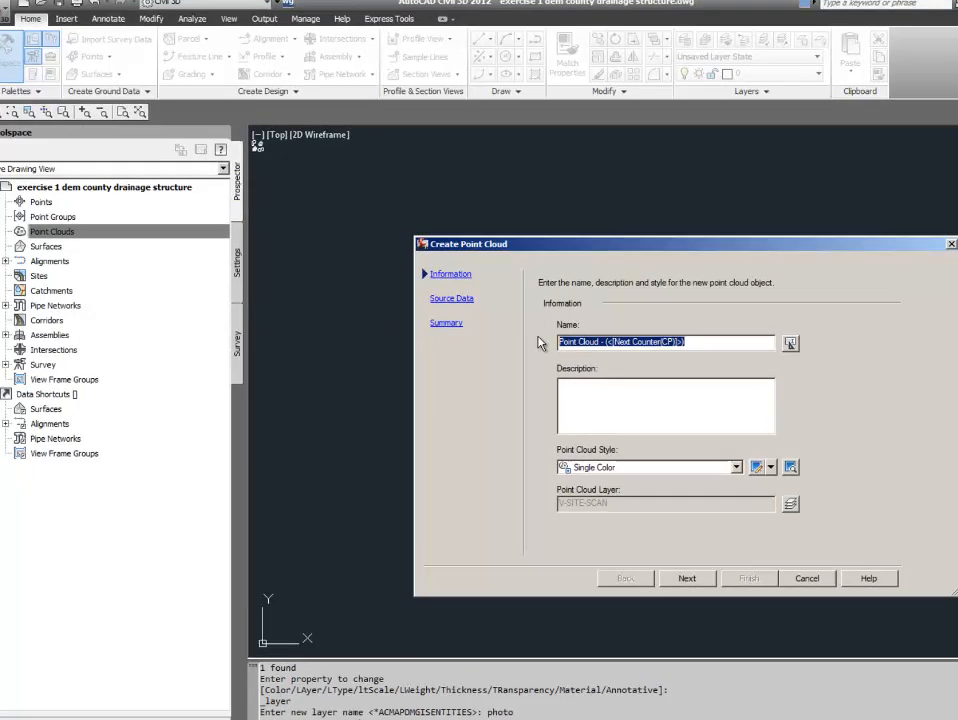
{"action": "type", "text": "existing"}
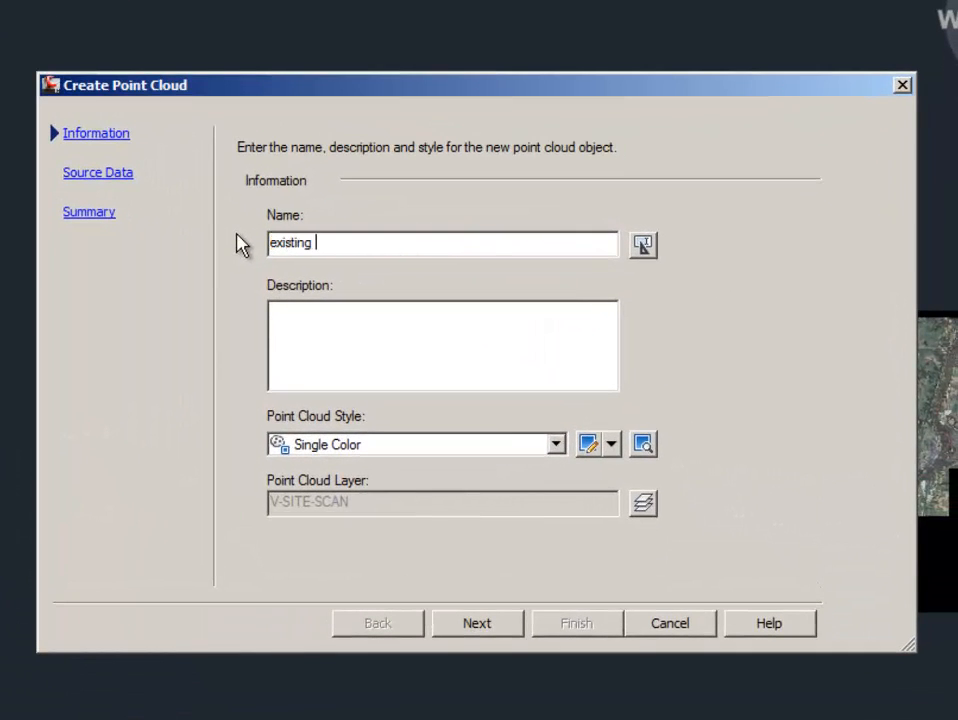
{"action": "type", "text": "grou"}
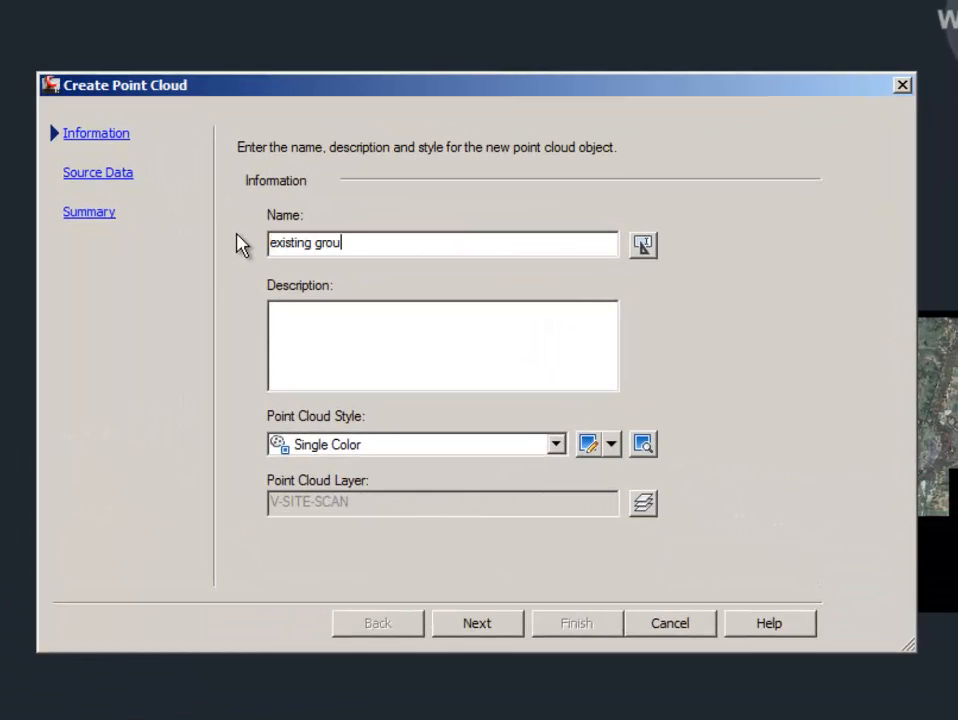
{"action": "type", "text": "nd data"}
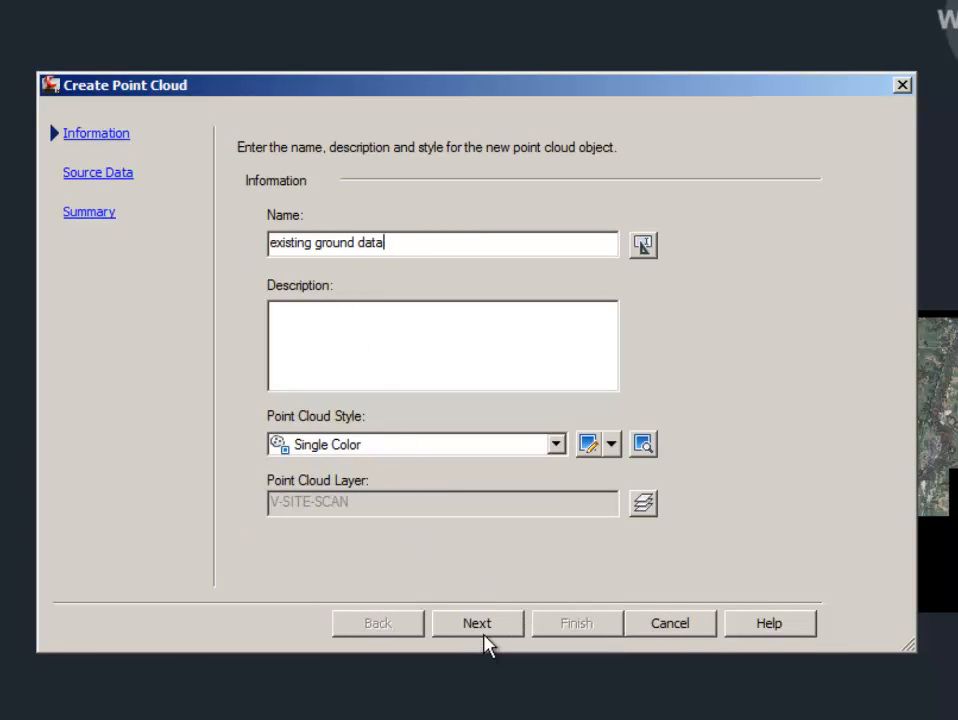
Set the point cloud source format to ESRI ADF and begin adding source files.
{"action": "left_click", "coordinate": [477, 622]}
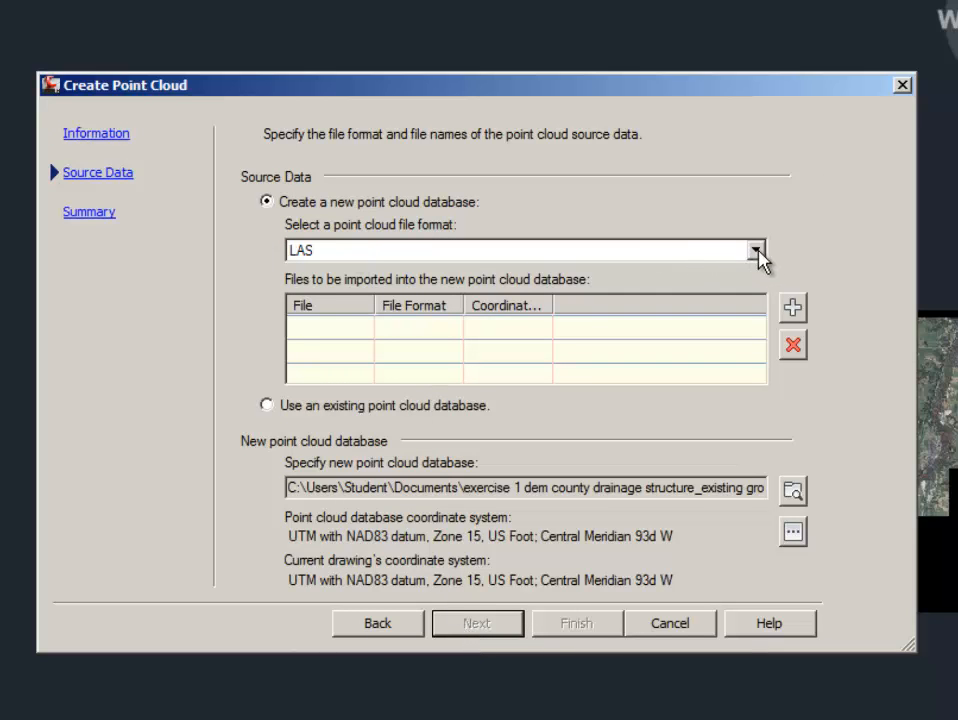
{"action": "left_click", "coordinate": [754, 250]}
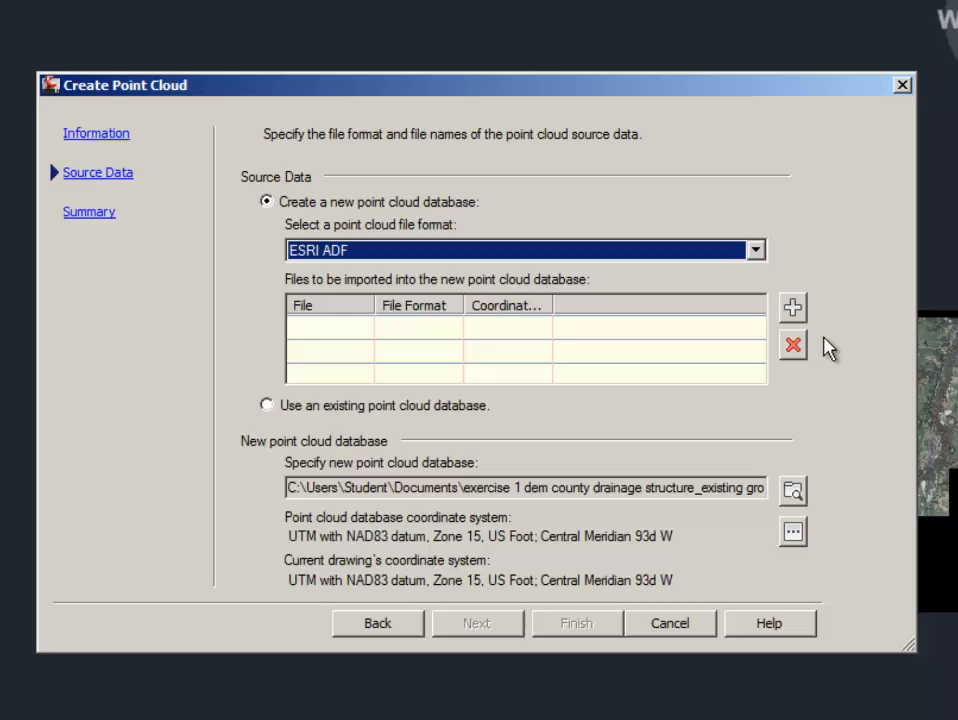
{"action": "left_click", "coordinate": [792, 307]}
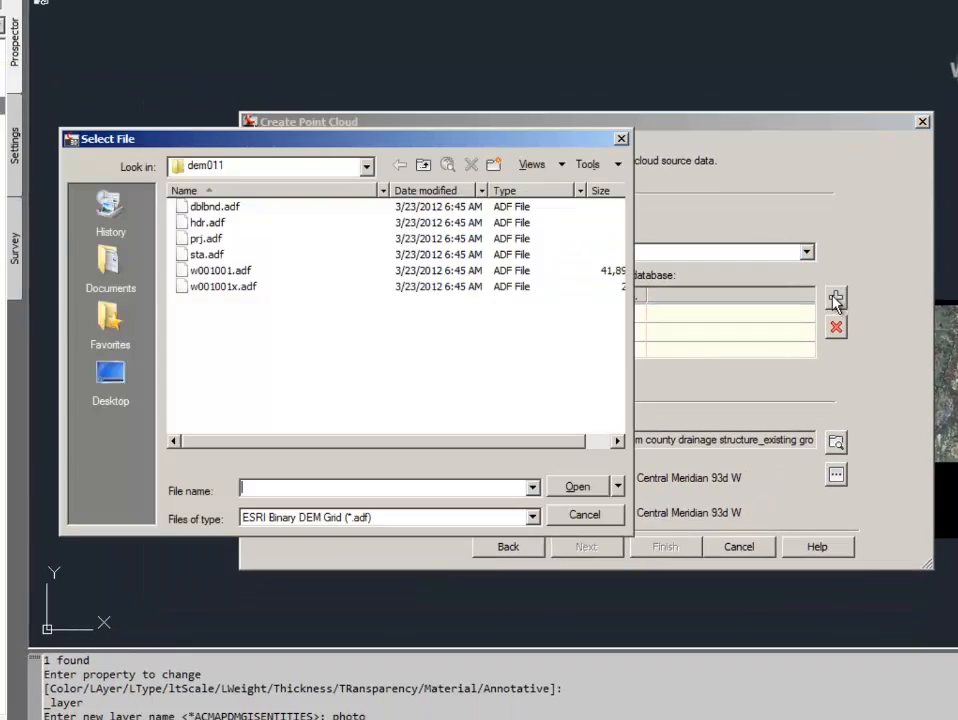
Import the .adf files from lidar engineering course files > exercise 1 > dem_ft and finish.
{"action": "left_click", "coordinate": [366, 166]}
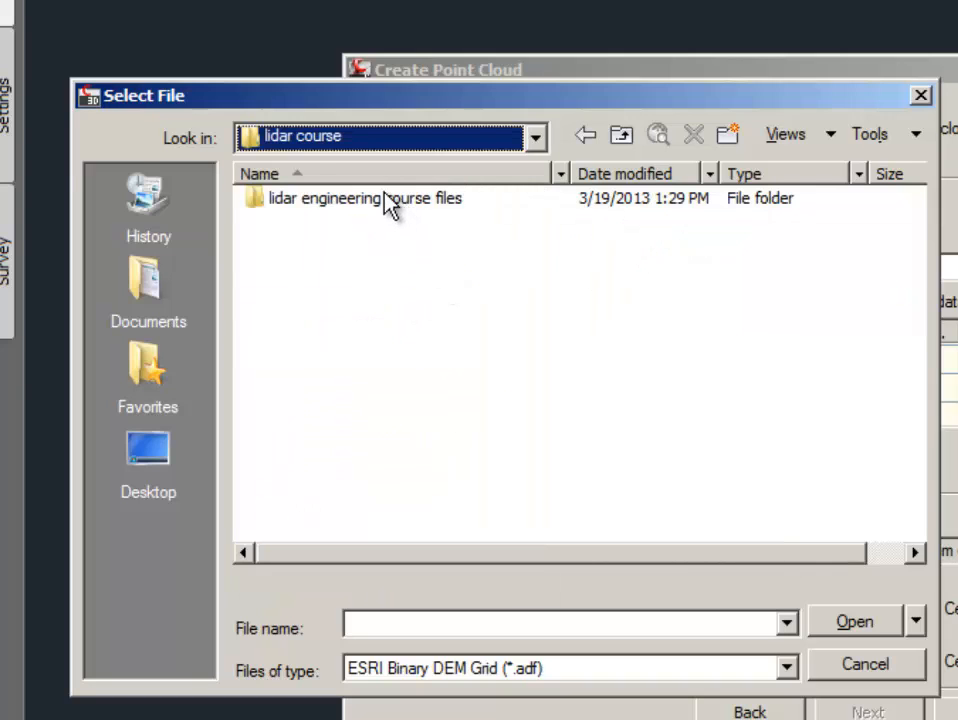
{"action": "double_click", "coordinate": [364, 198]}
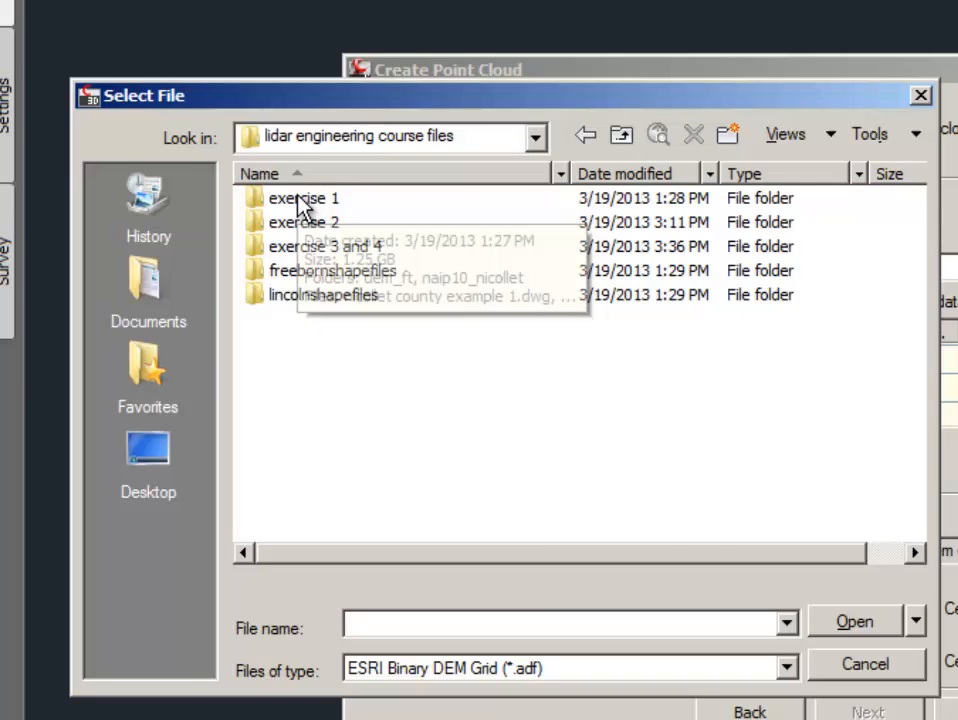
{"action": "double_click", "coordinate": [303, 198]}
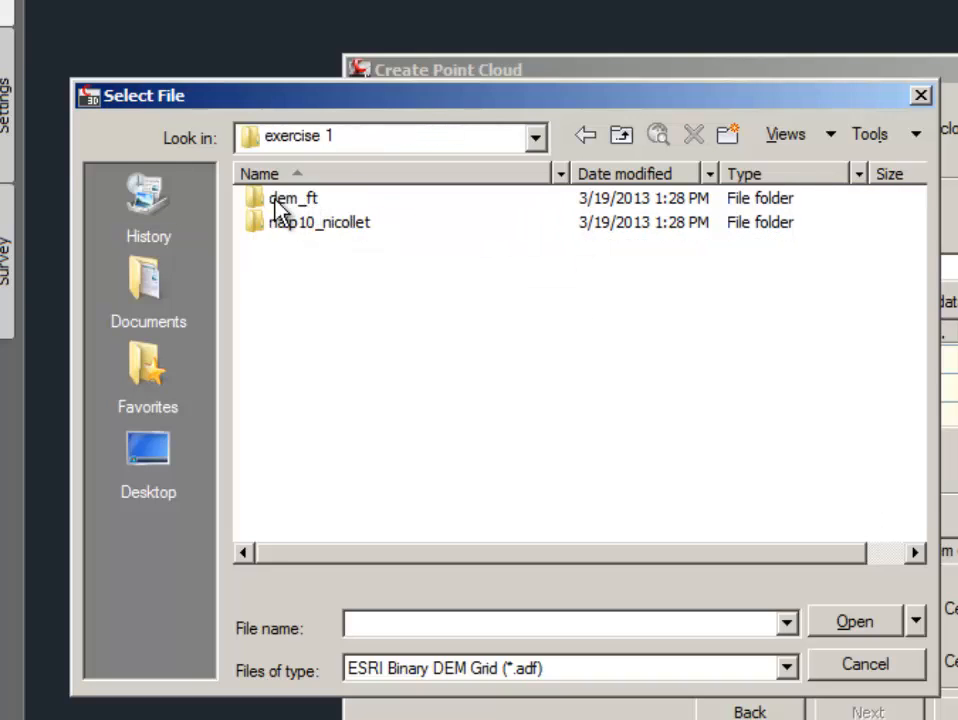
{"action": "mouse_move", "coordinate": [325, 210]}
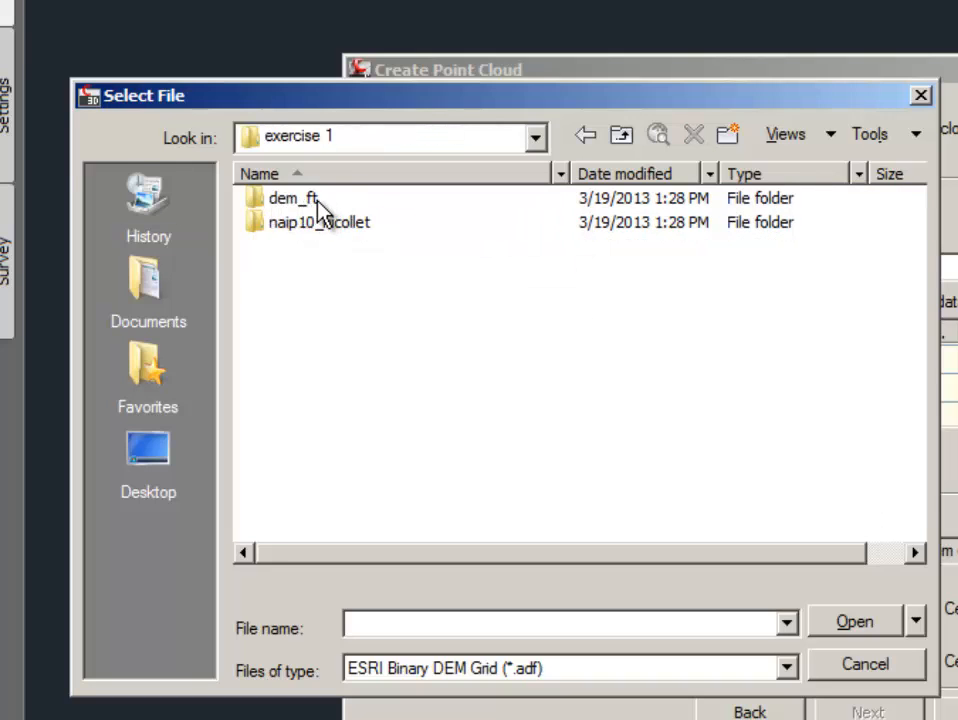
{"action": "double_click", "coordinate": [292, 198]}
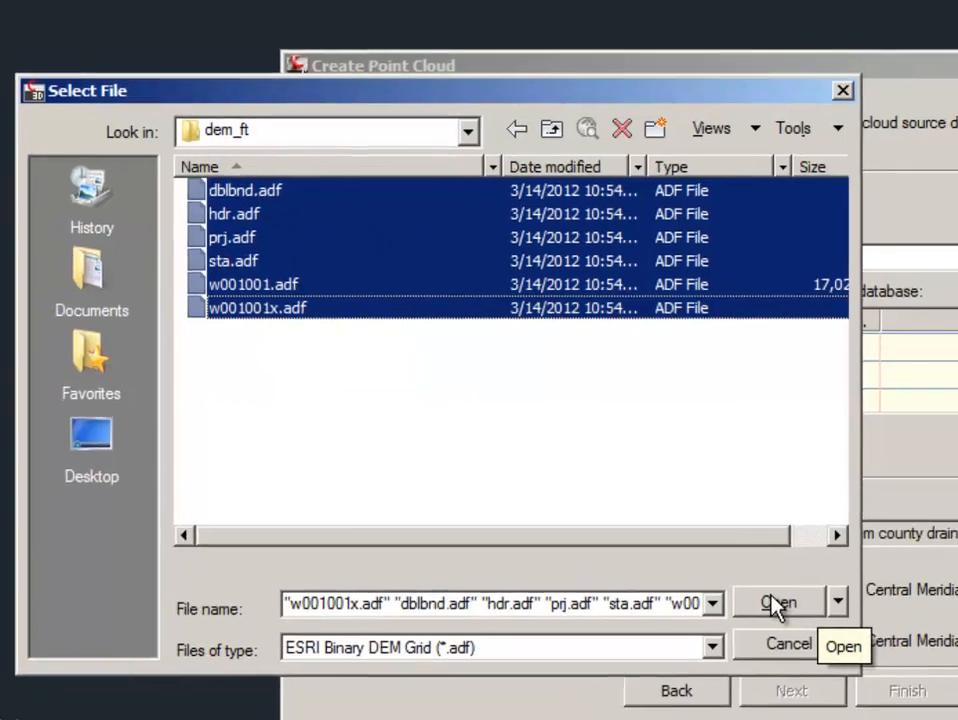
{"action": "left_click", "coordinate": [778, 603]}
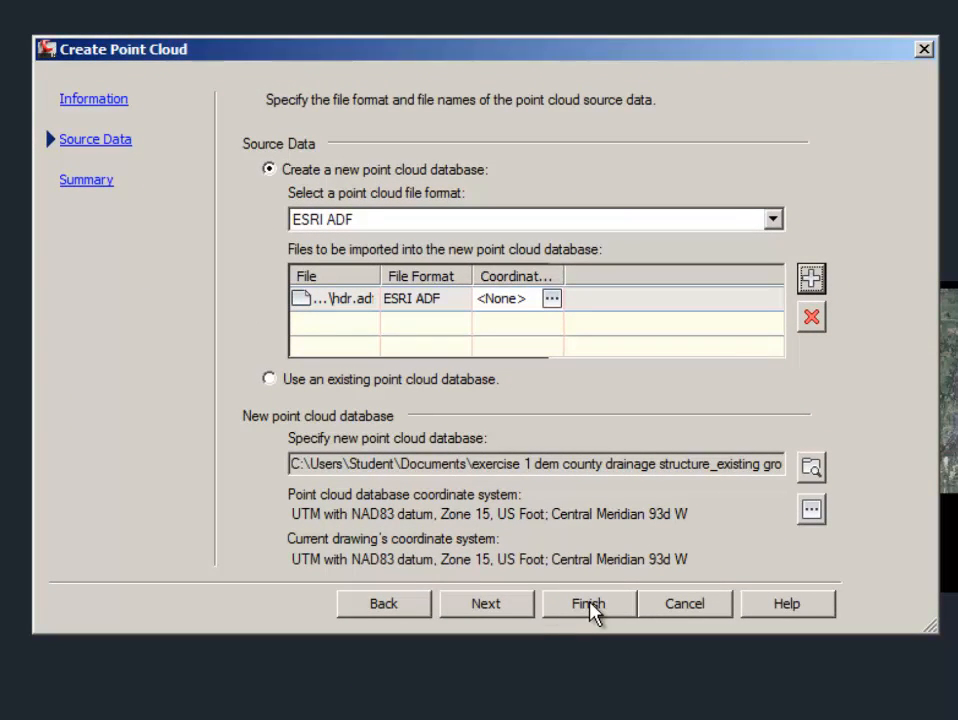
{"action": "left_click", "coordinate": [588, 603]}
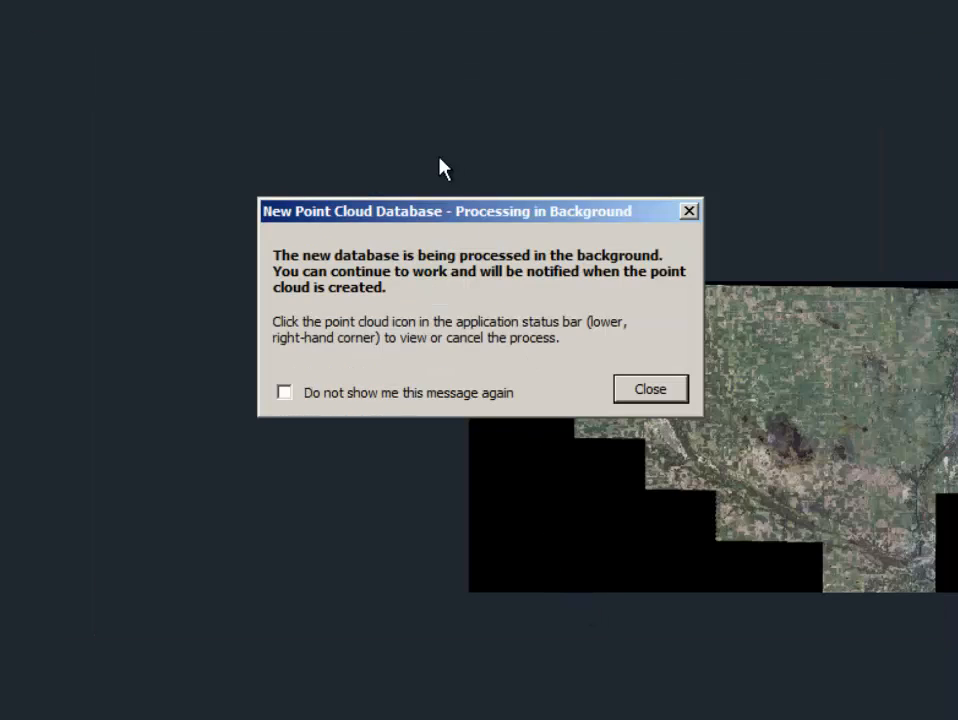
{"action": "mouse_move", "coordinate": [445, 347]}
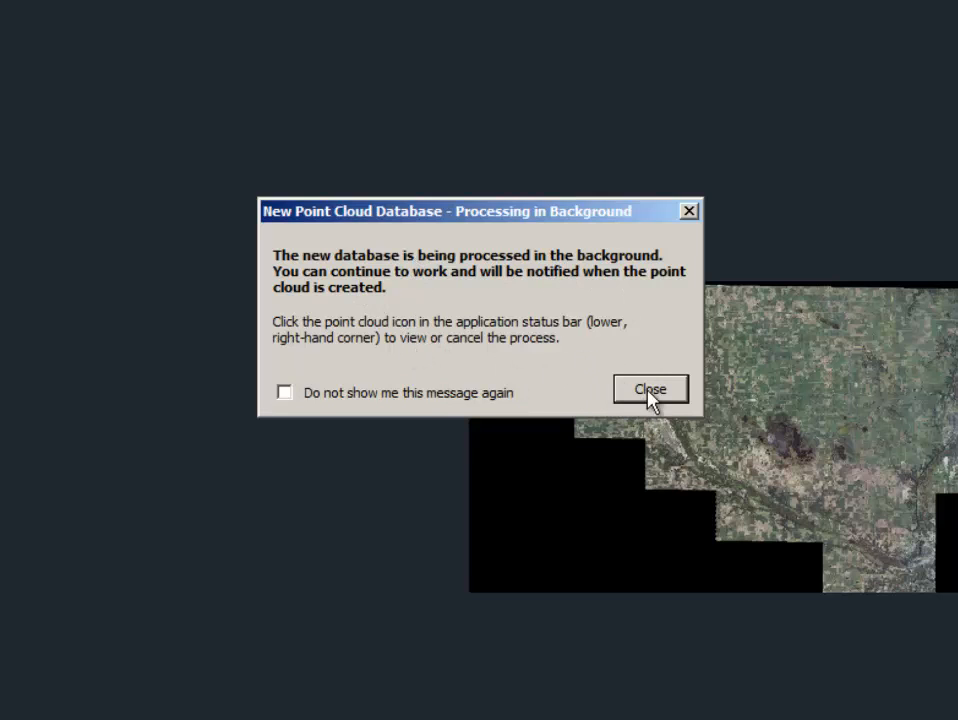
Dismiss the New Point Cloud Database processing-in-background notice.
{"action": "left_click", "coordinate": [649, 389]}
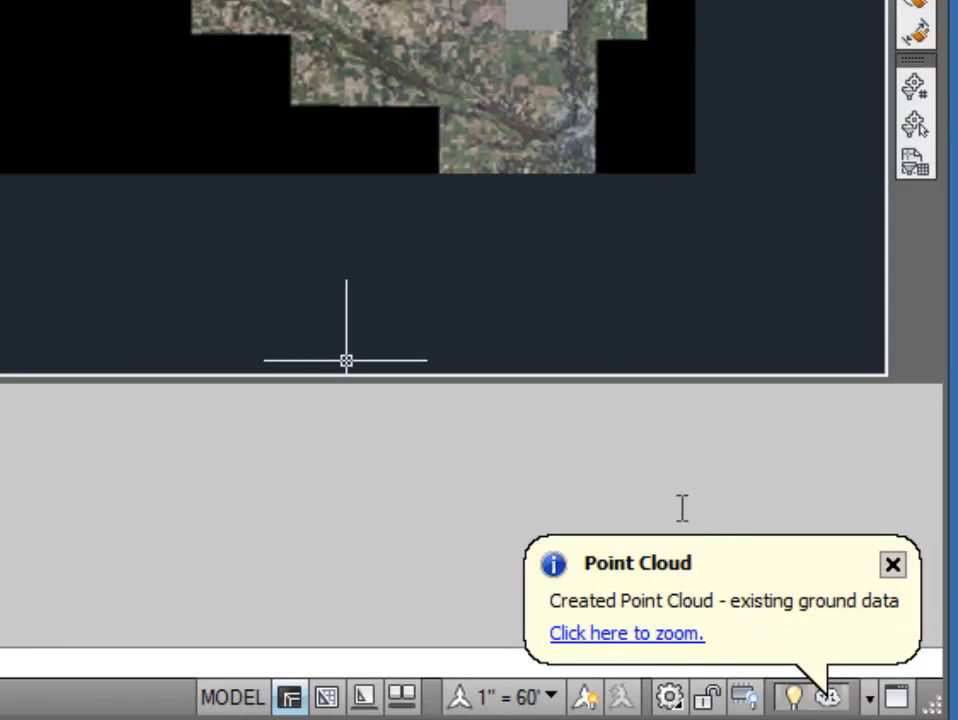
{"action": "mouse_move", "coordinate": [626, 633]}
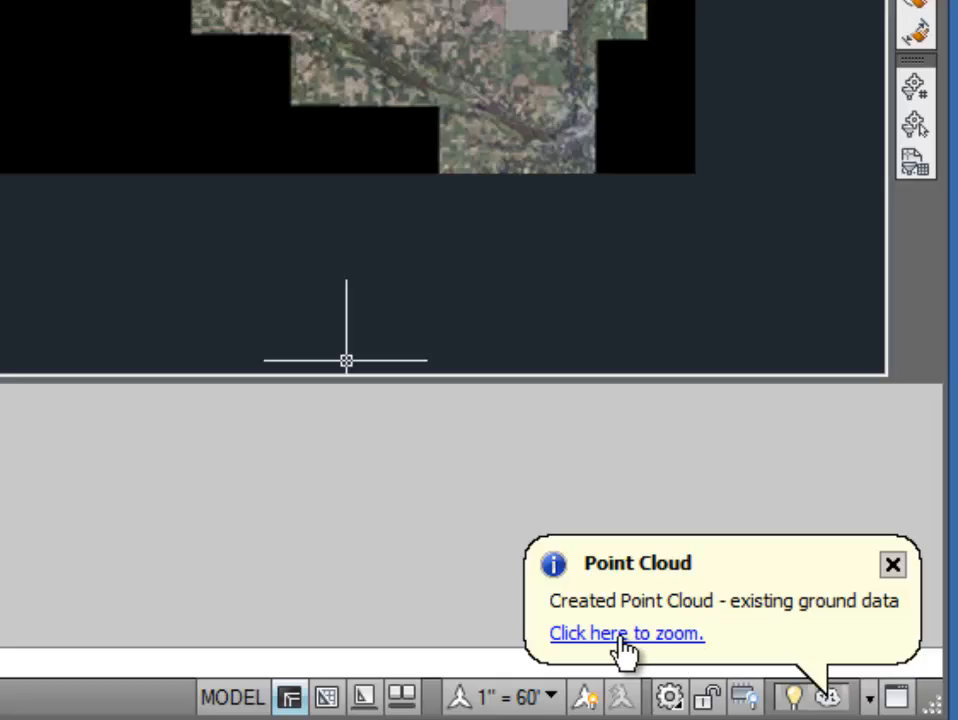
{"action": "mouse_move", "coordinate": [632, 280]}
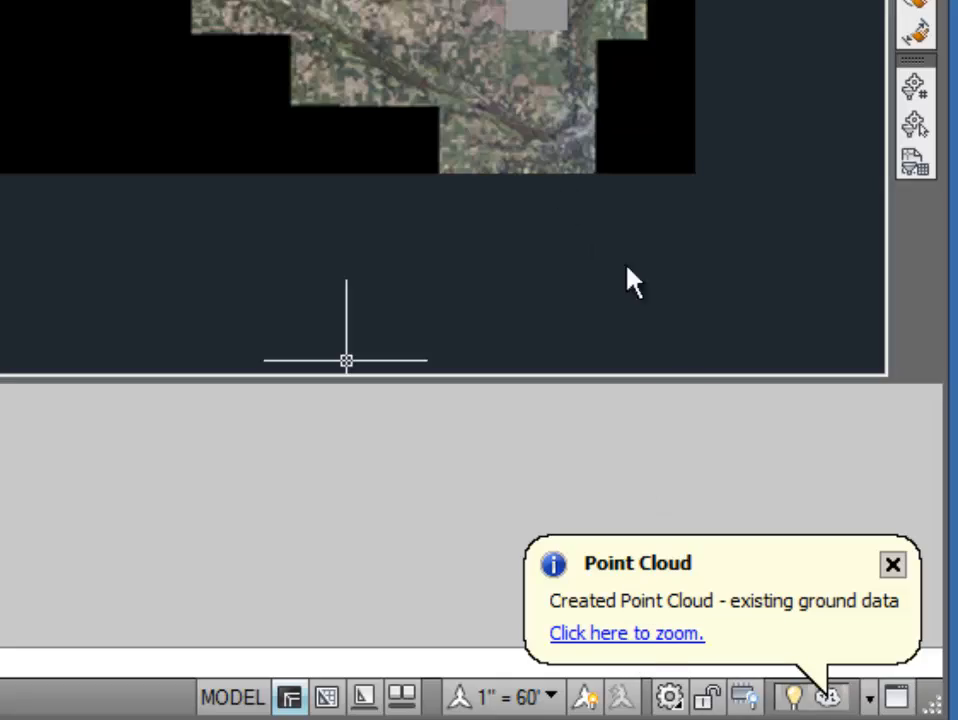
Zoom to the 'existing ground data' point cloud from its notification balloon.
{"action": "left_click", "coordinate": [626, 633]}
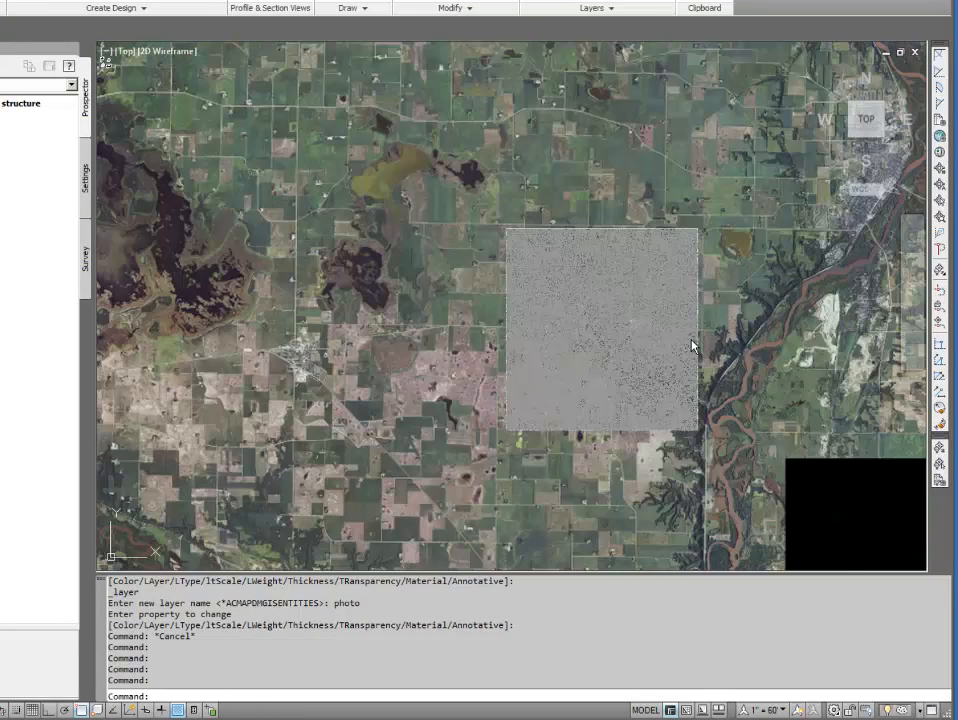
{"action": "mouse_move", "coordinate": [690, 330]}
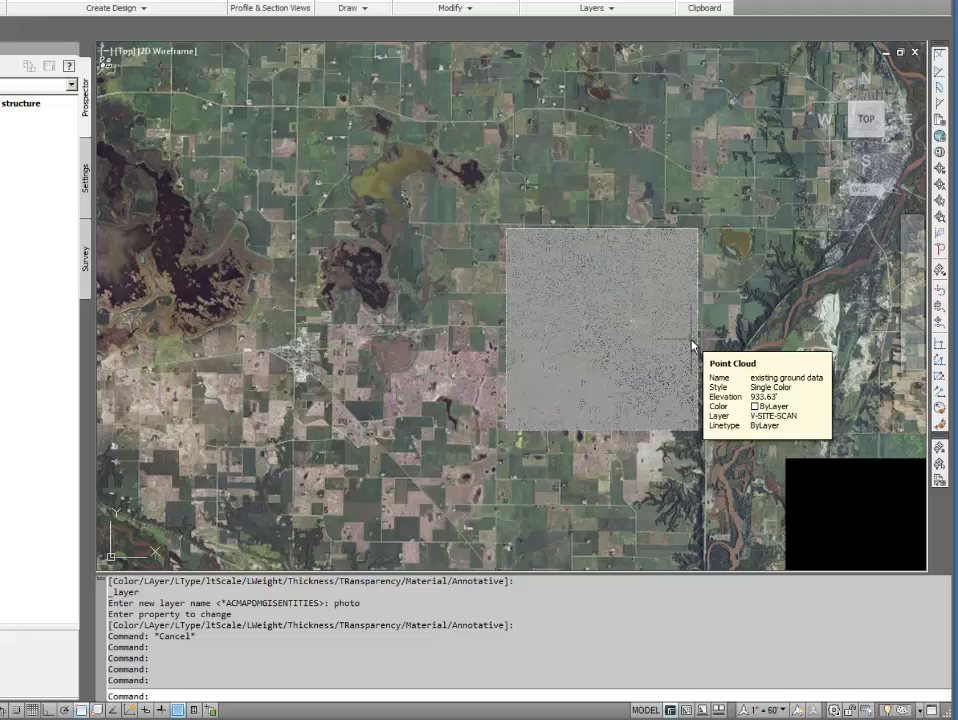
{"action": "mouse_move", "coordinate": [707, 302]}
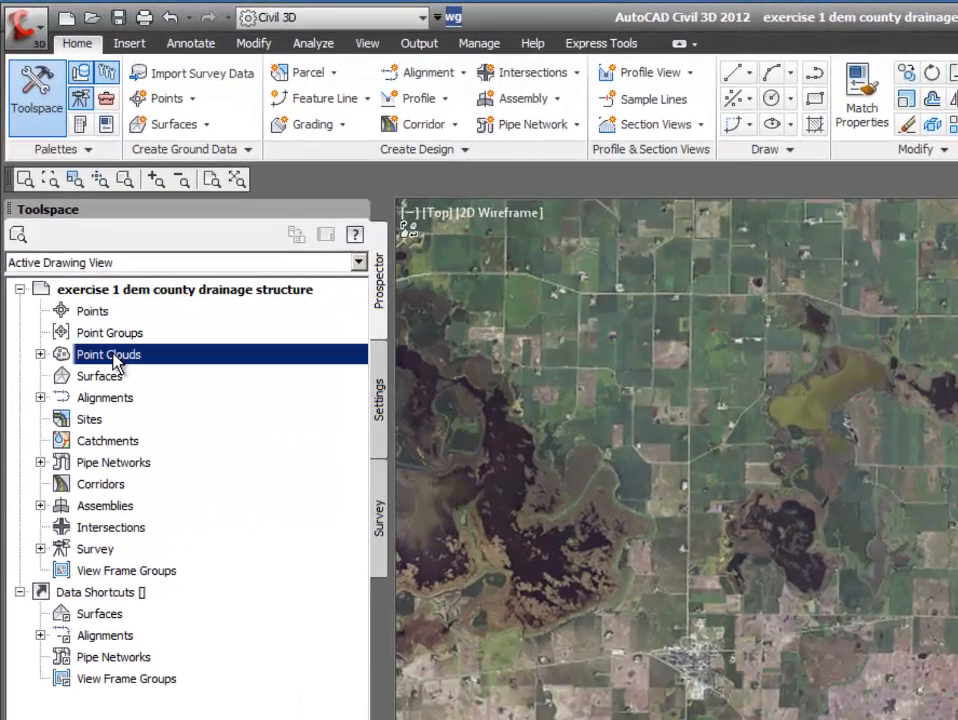
Rename the 'existing ground data' point cloud to 'lidar data' in its properties.
{"action": "left_click", "coordinate": [41, 354]}
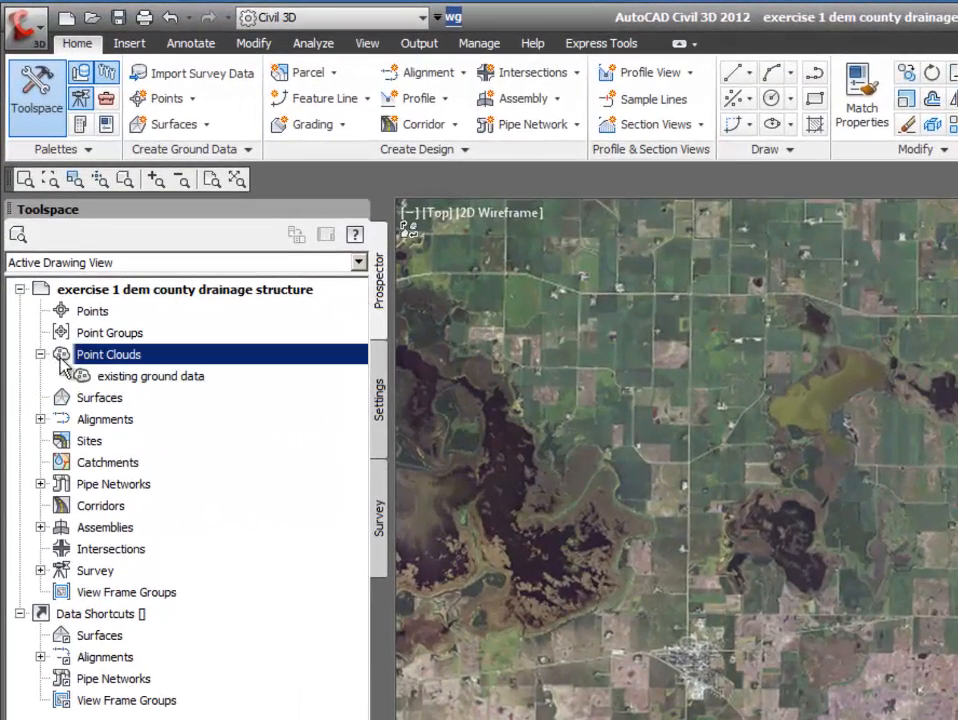
{"action": "left_click", "coordinate": [150, 375]}
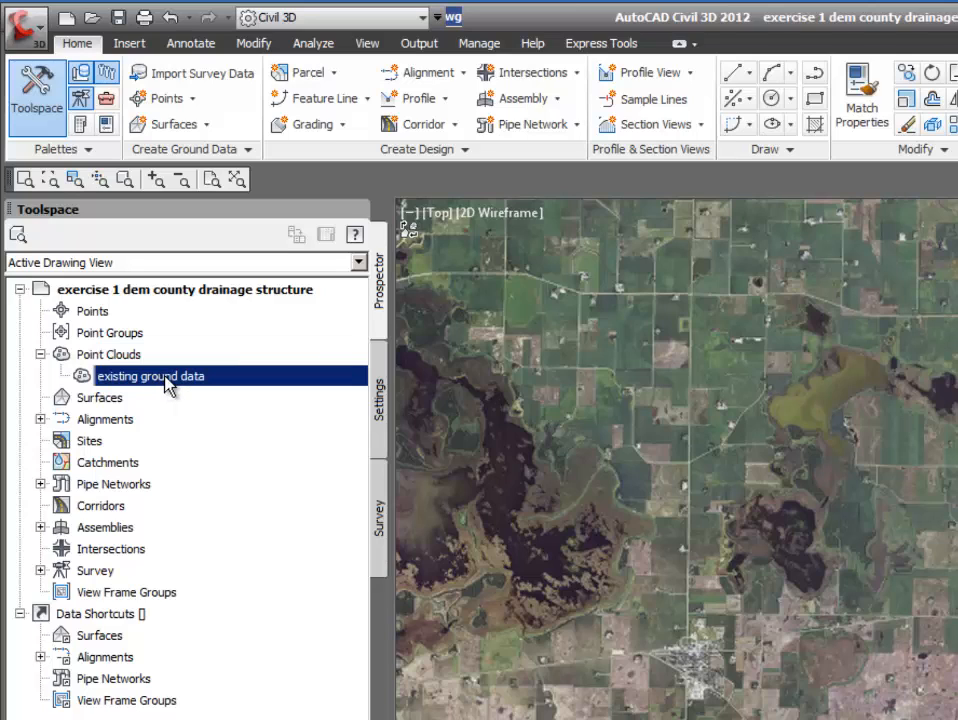
{"action": "mouse_move", "coordinate": [165, 385]}
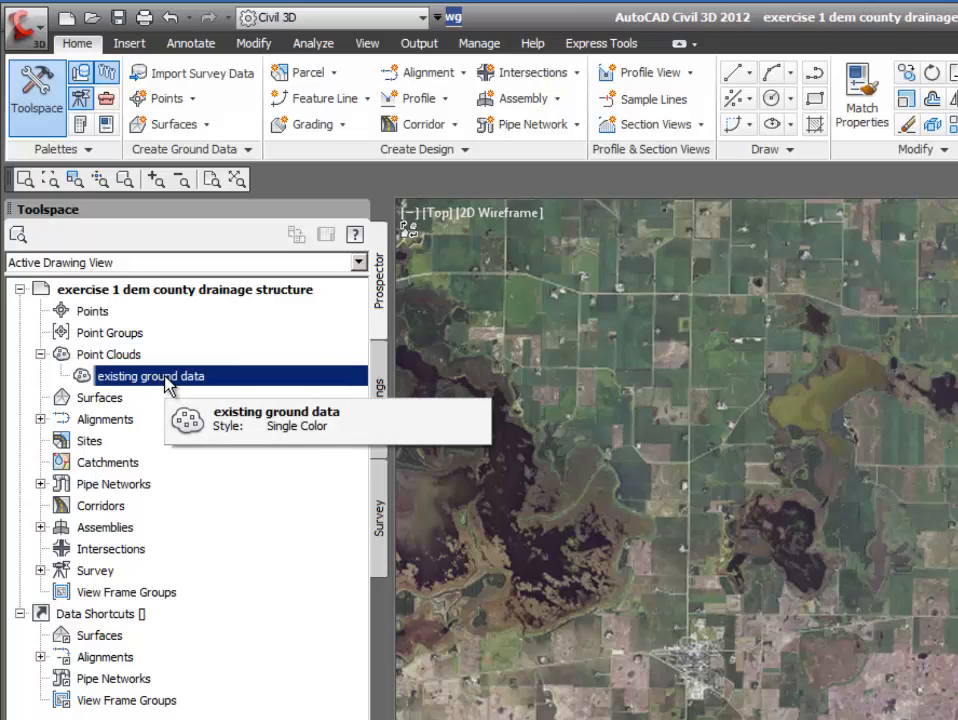
{"action": "right_click", "coordinate": [150, 375]}
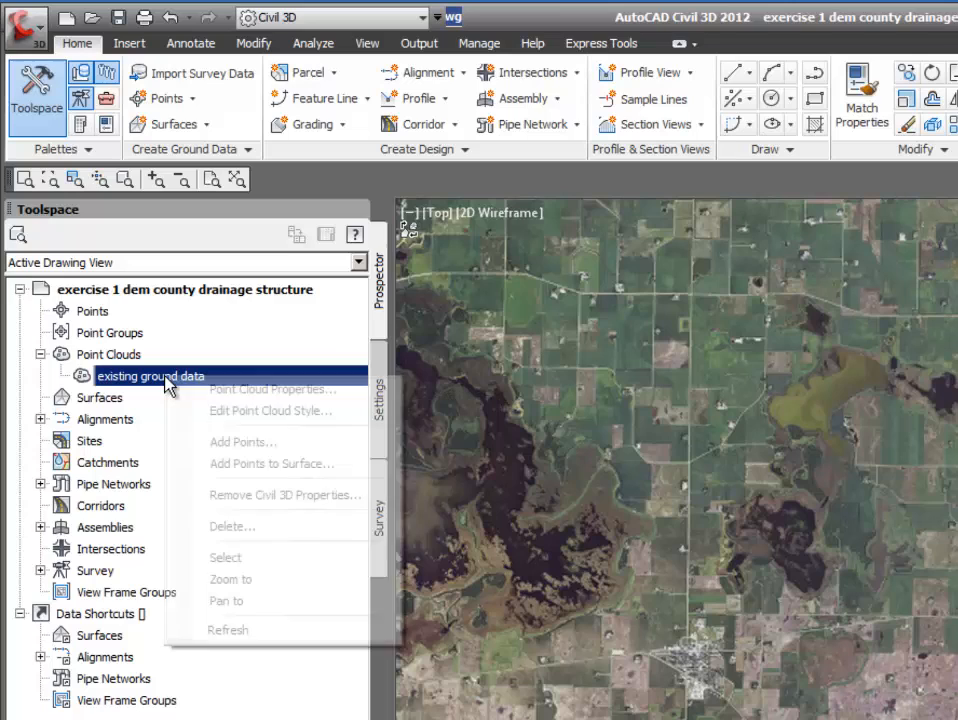
{"action": "mouse_move", "coordinate": [270, 389]}
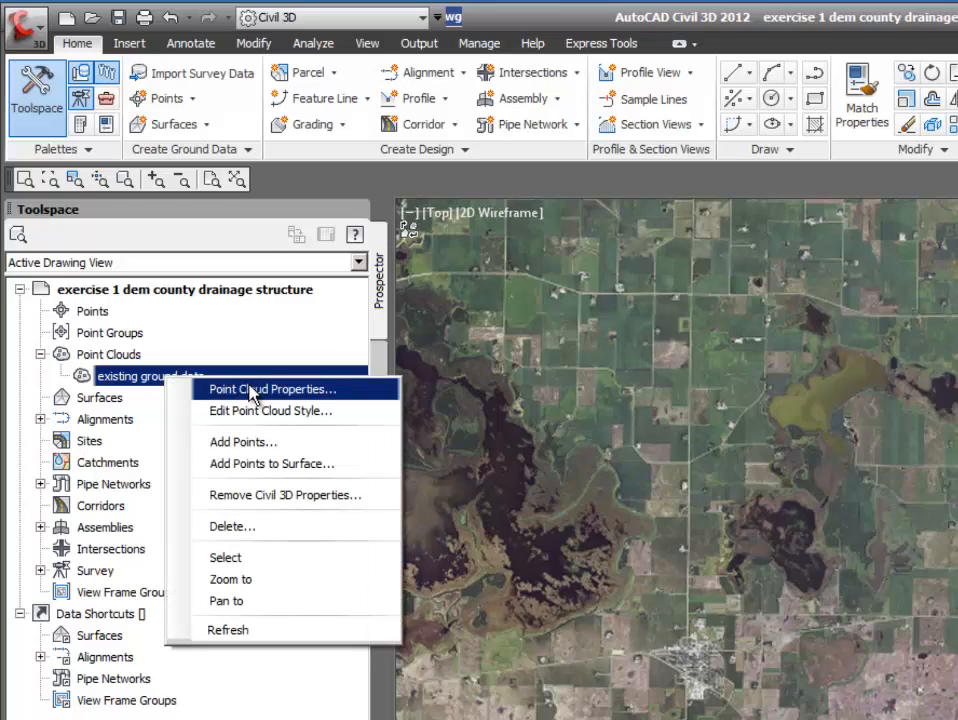
{"action": "left_click", "coordinate": [271, 389]}
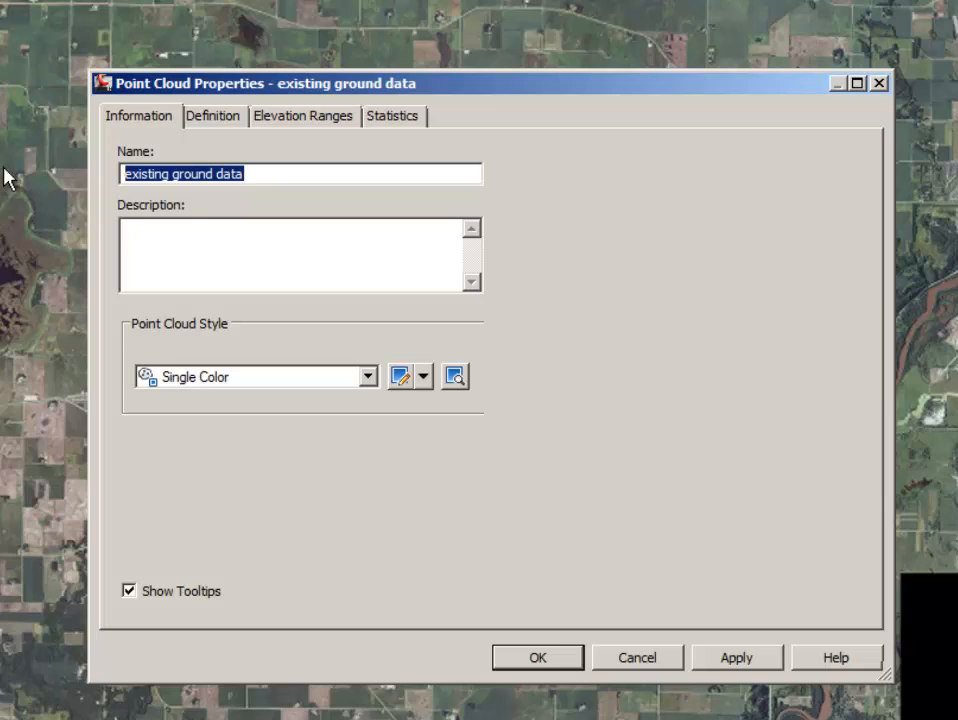
{"action": "type", "text": "lidar data"}
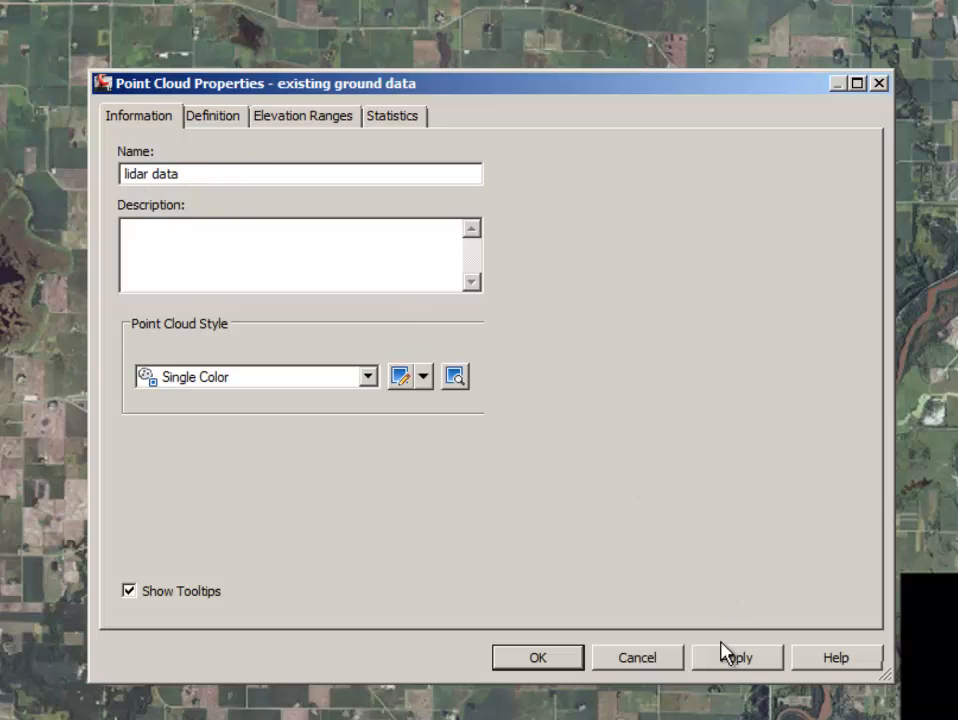
{"action": "left_click", "coordinate": [736, 657]}
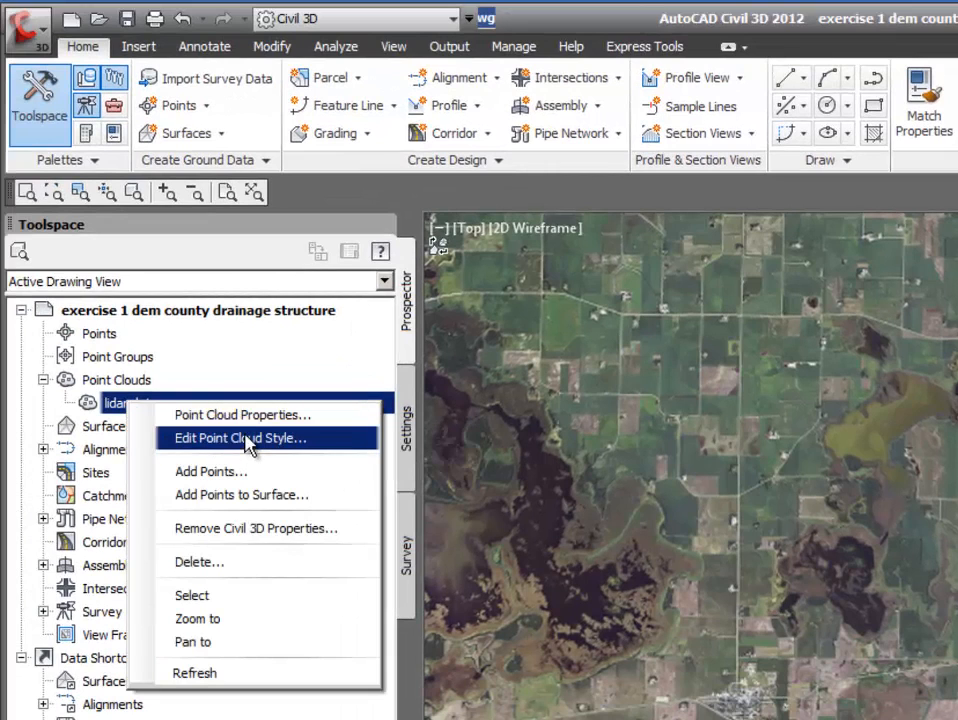
{"action": "left_click", "coordinate": [238, 438]}
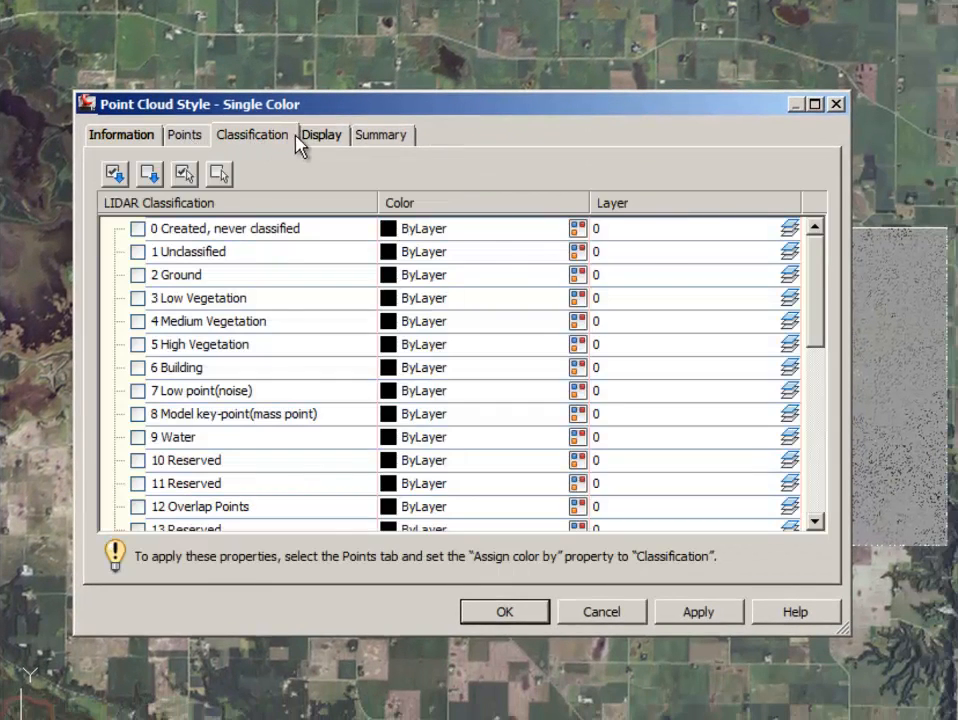
{"action": "left_click", "coordinate": [380, 135]}
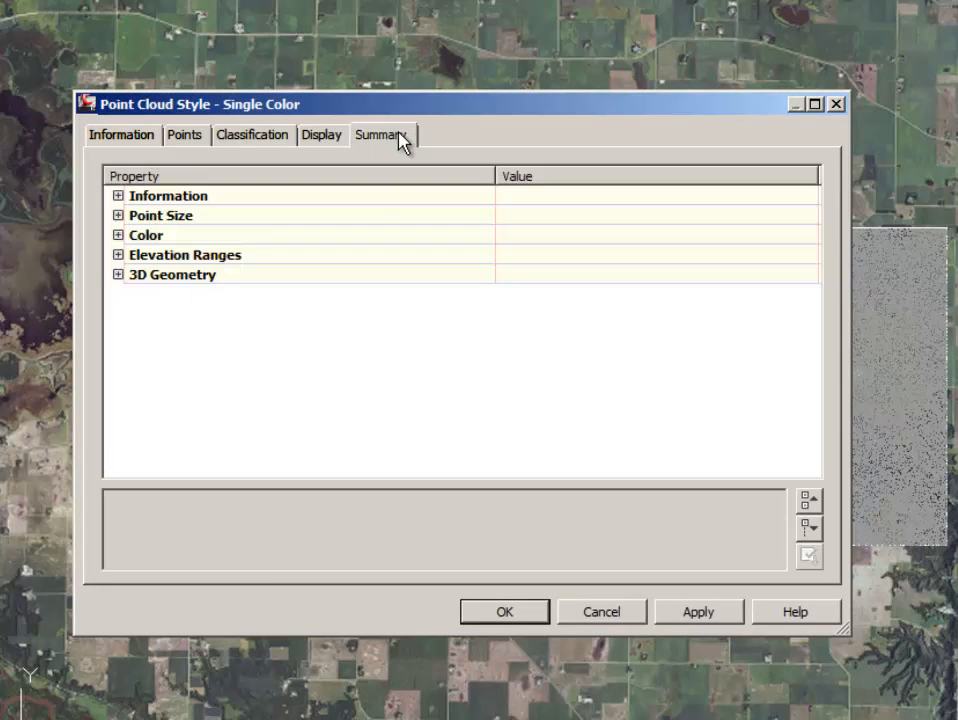
{"action": "left_click", "coordinate": [121, 135]}
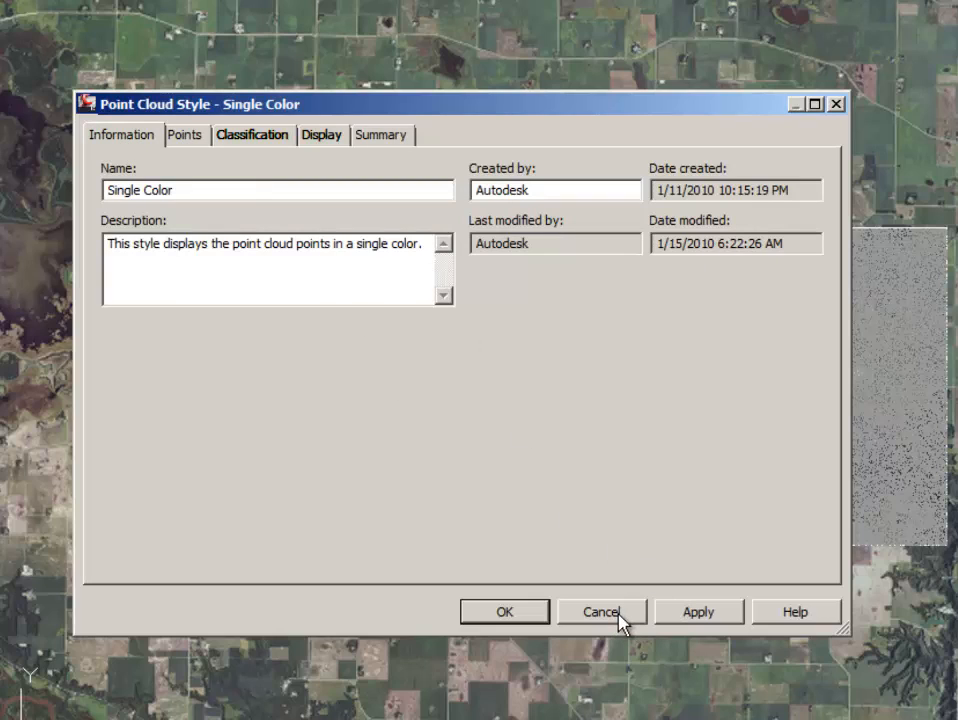
{"action": "left_click", "coordinate": [601, 611]}
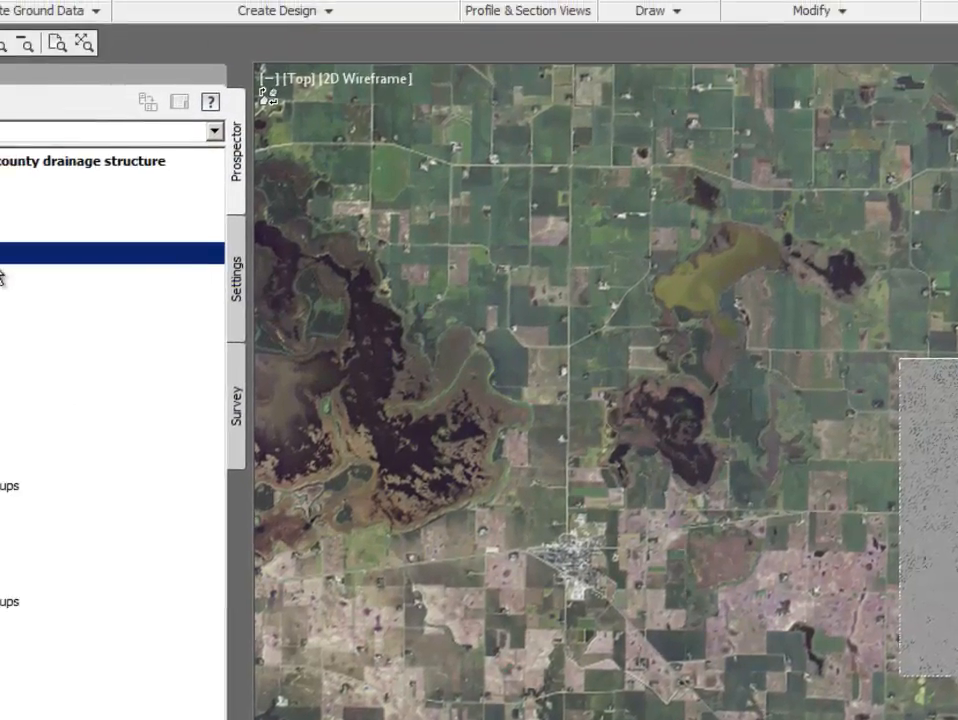
{"action": "right_click", "coordinate": [125, 341]}
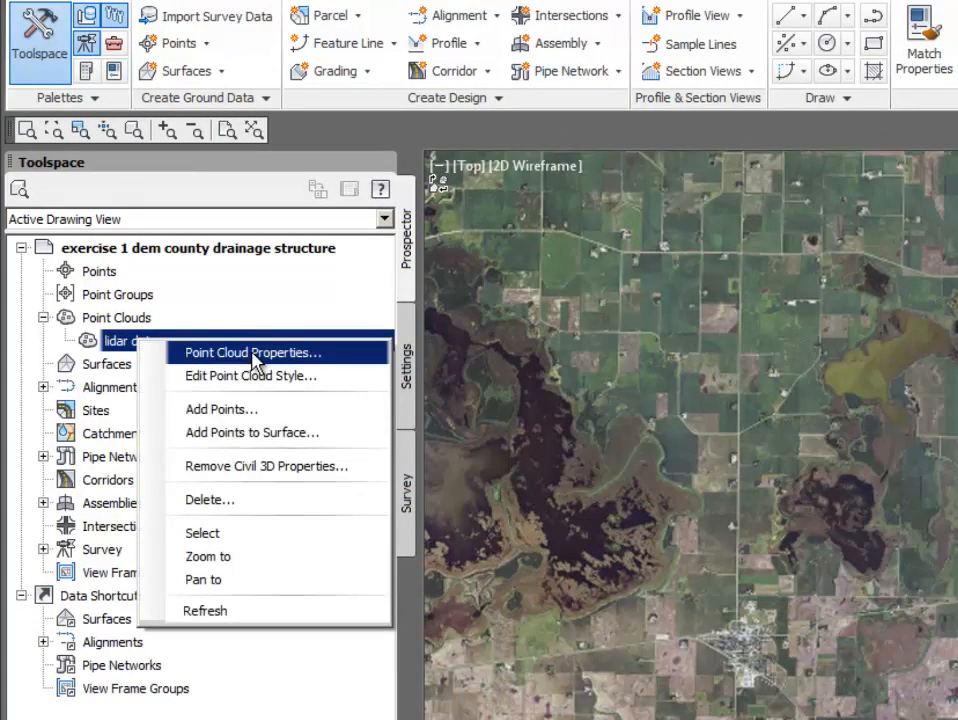
Apply the Elevation Ranges style to the lidar data point cloud.
{"action": "left_click", "coordinate": [252, 352]}
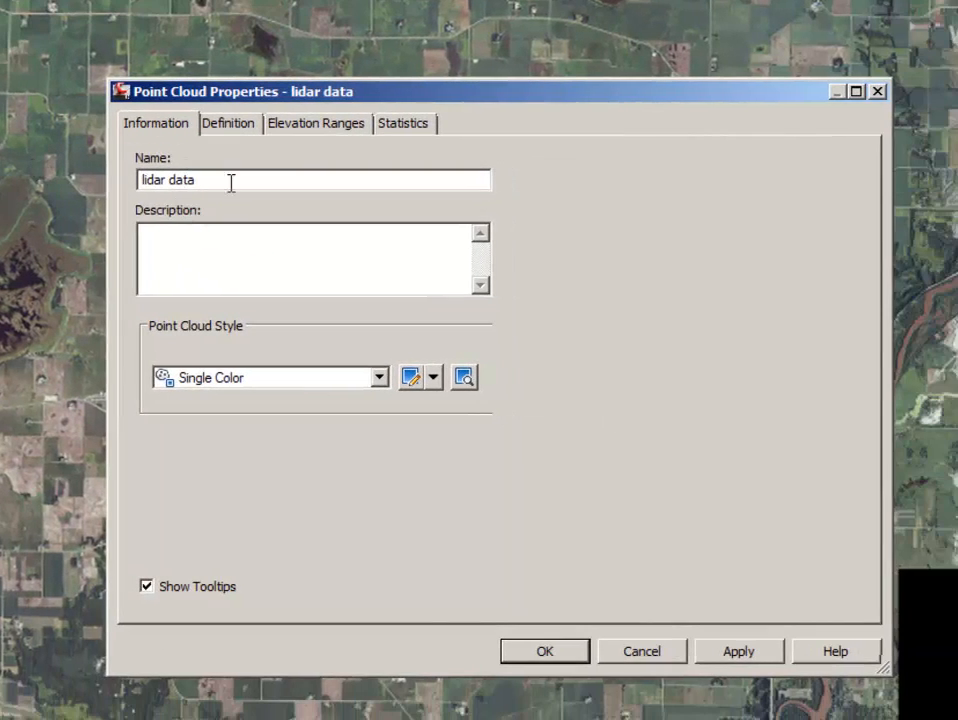
{"action": "left_click", "coordinate": [379, 377]}
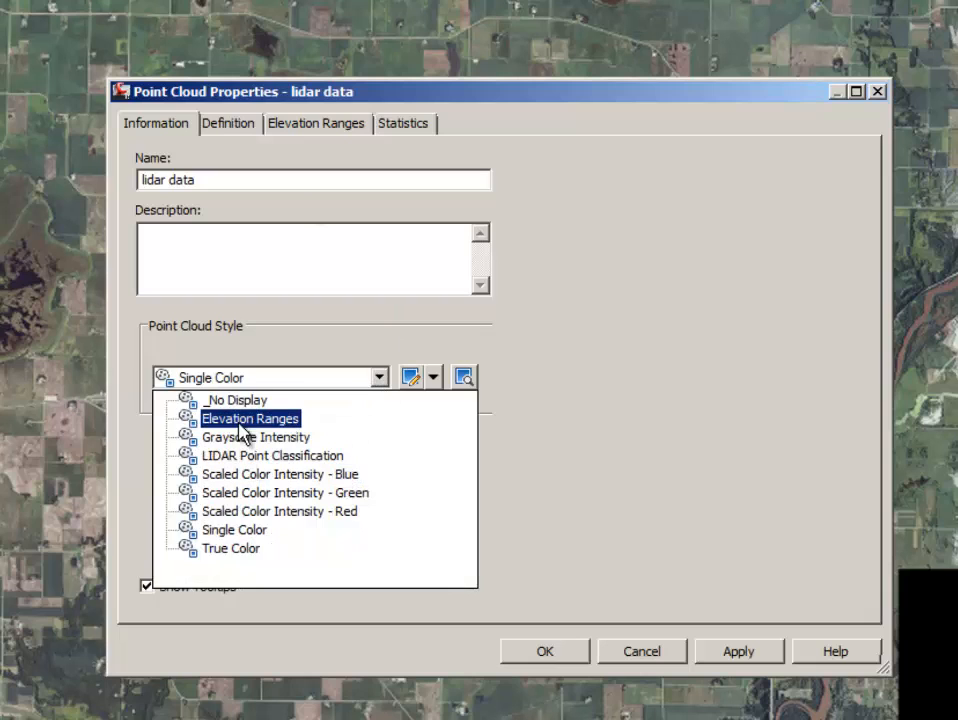
{"action": "left_click", "coordinate": [250, 418]}
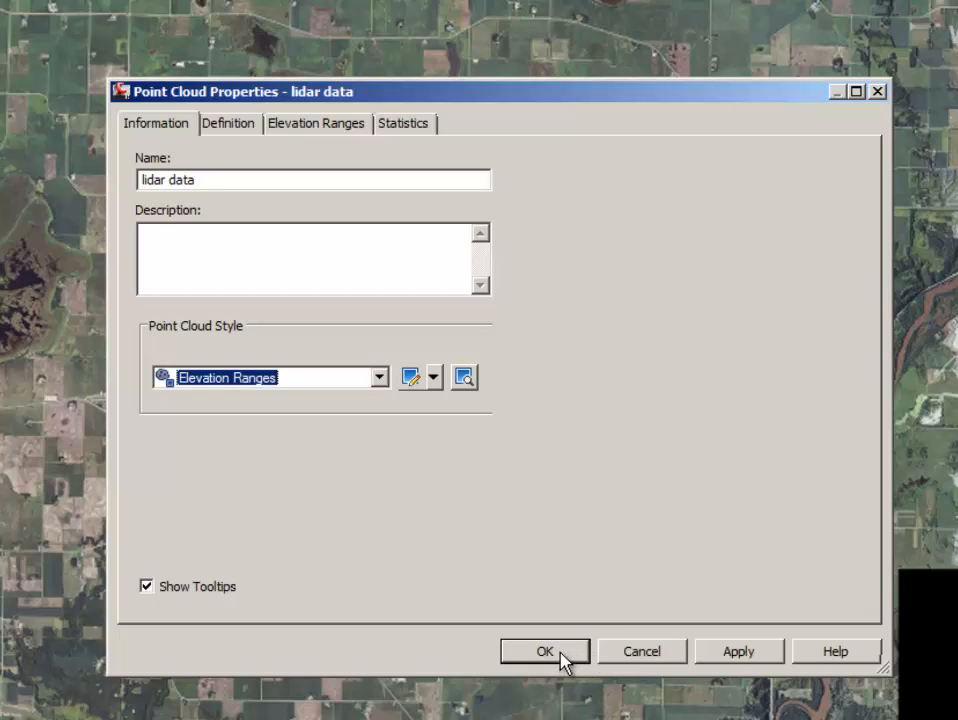
{"action": "left_click", "coordinate": [544, 651]}
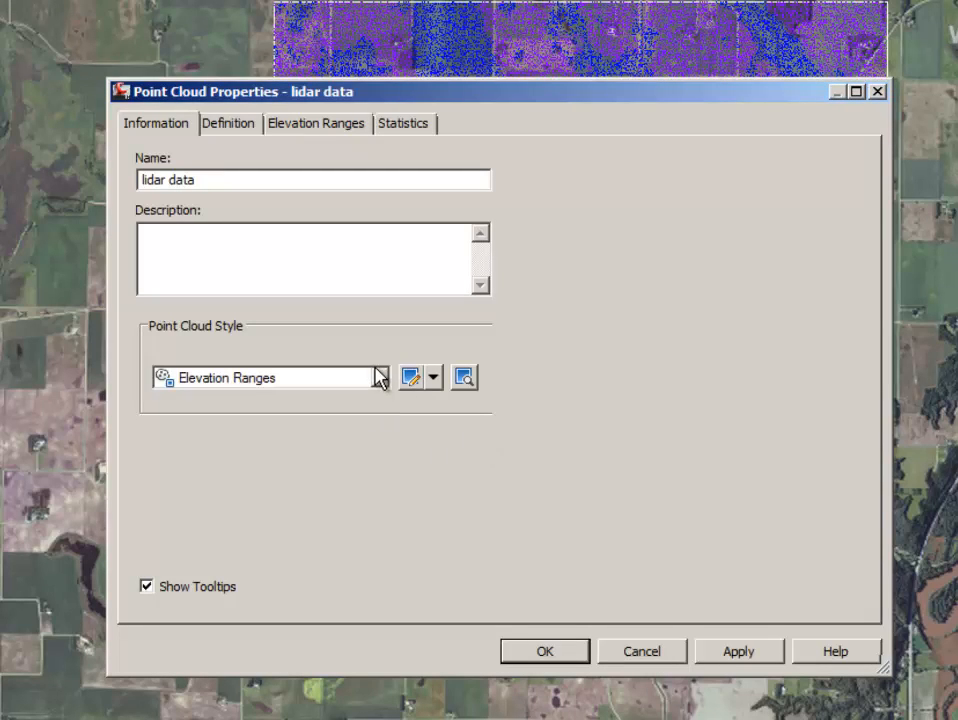
Reselect Elevation Ranges as the point cloud style and close the properties.
{"action": "left_click", "coordinate": [378, 377]}
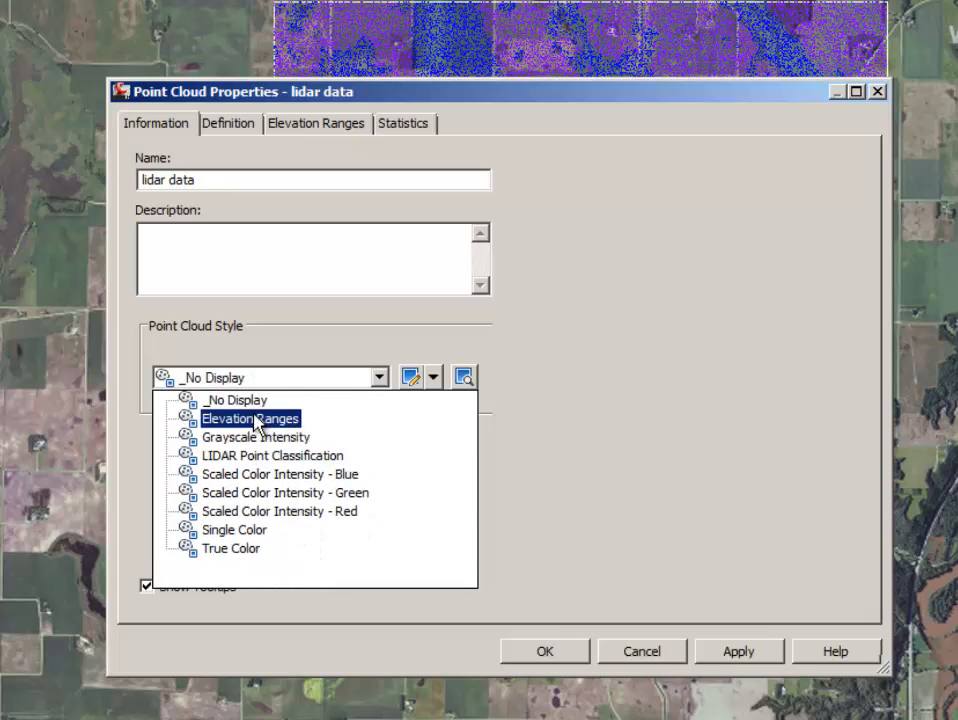
{"action": "left_click", "coordinate": [250, 418]}
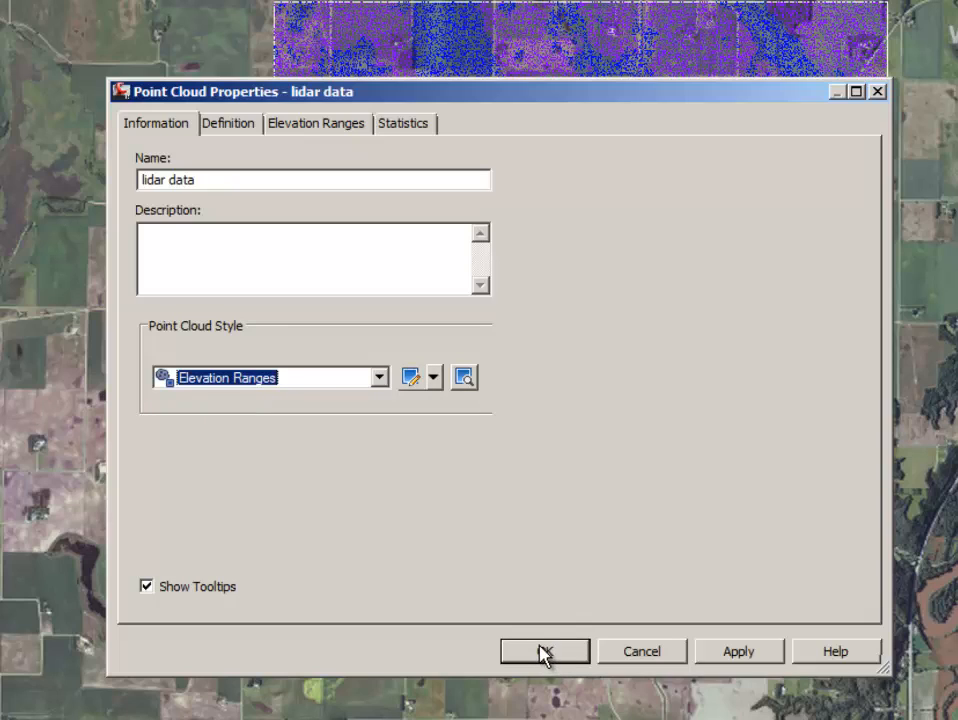
{"action": "left_click", "coordinate": [544, 651]}
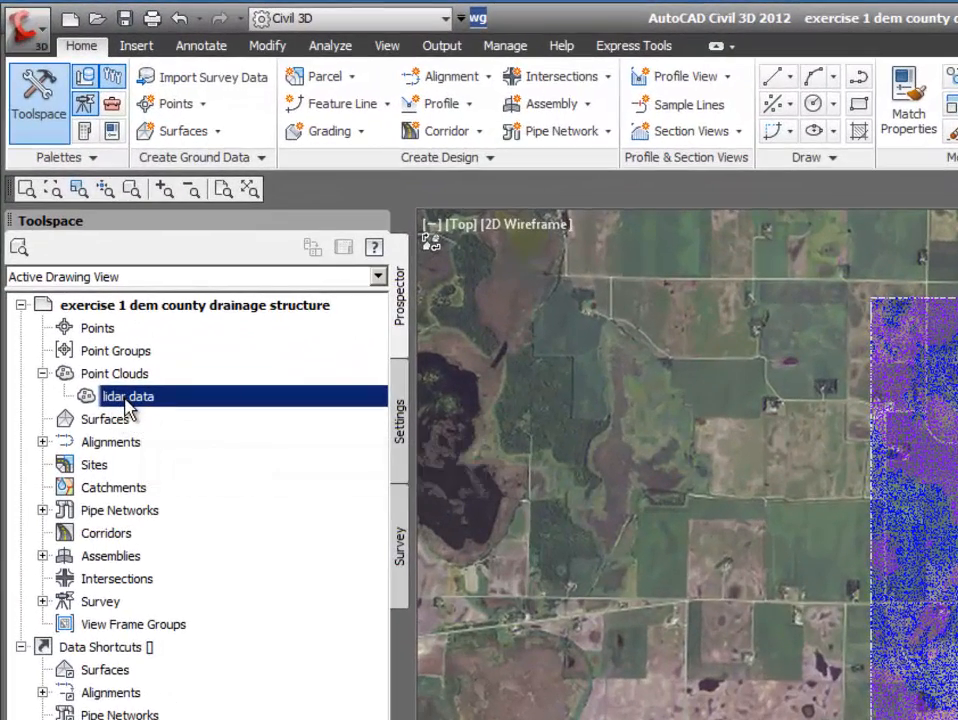
Start adding the lidar data points to a new surface named 'lidar data surface'.
{"action": "right_click", "coordinate": [128, 396]}
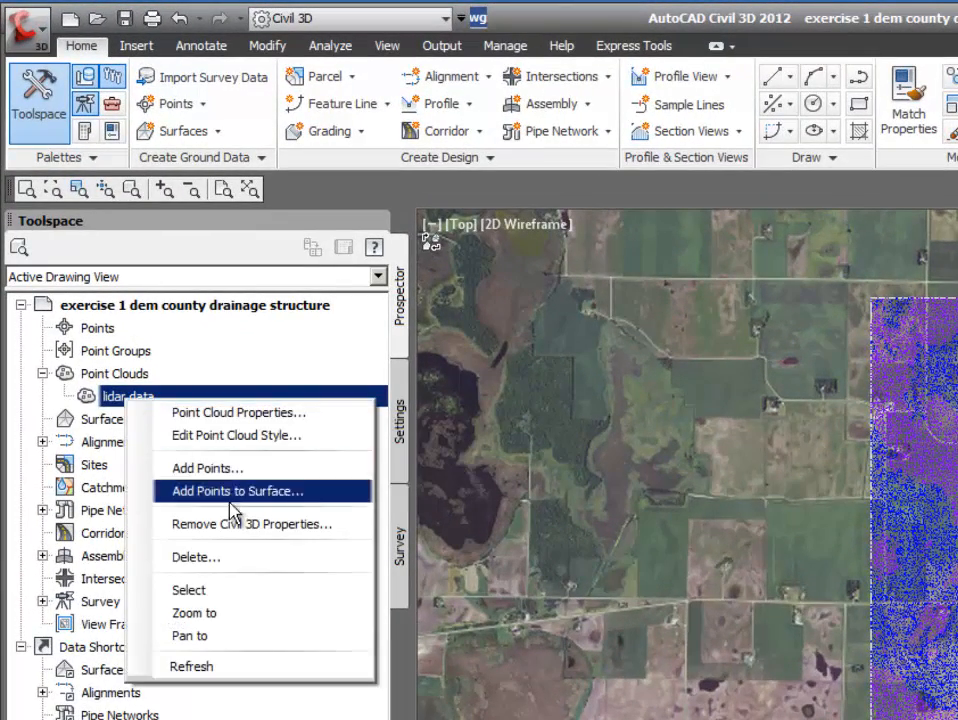
{"action": "mouse_move", "coordinate": [222, 497]}
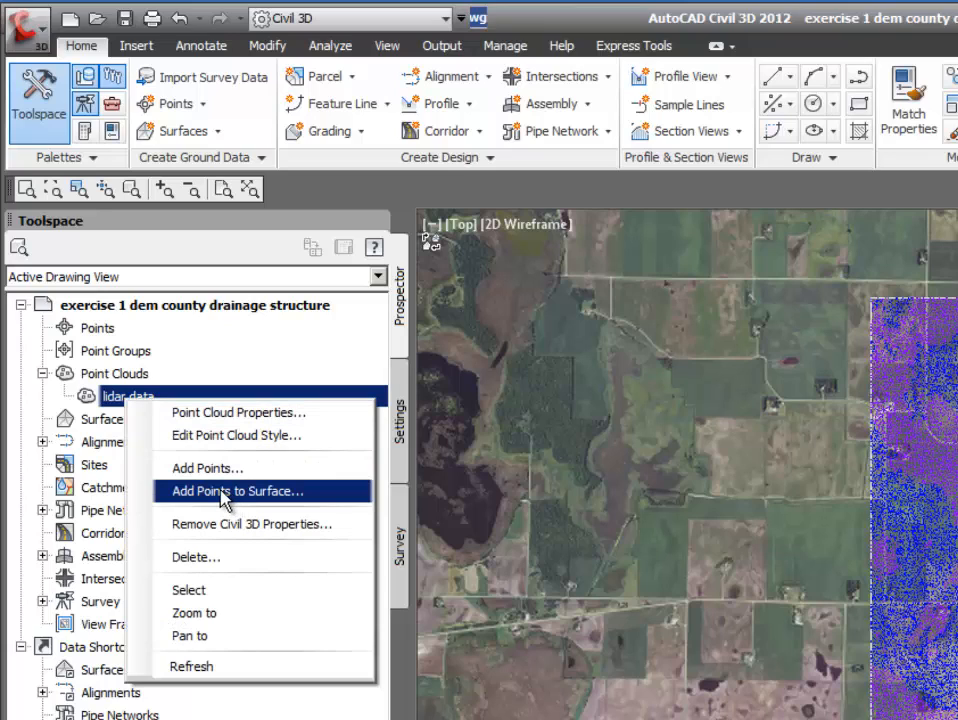
{"action": "left_click", "coordinate": [236, 491]}
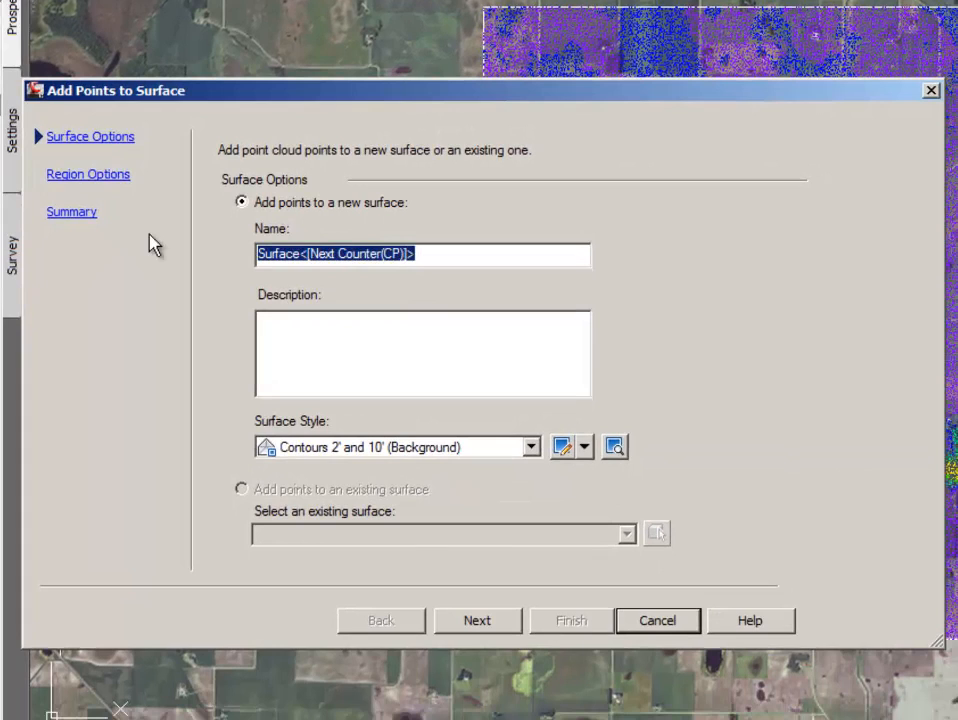
{"action": "type", "text": "lidar"}
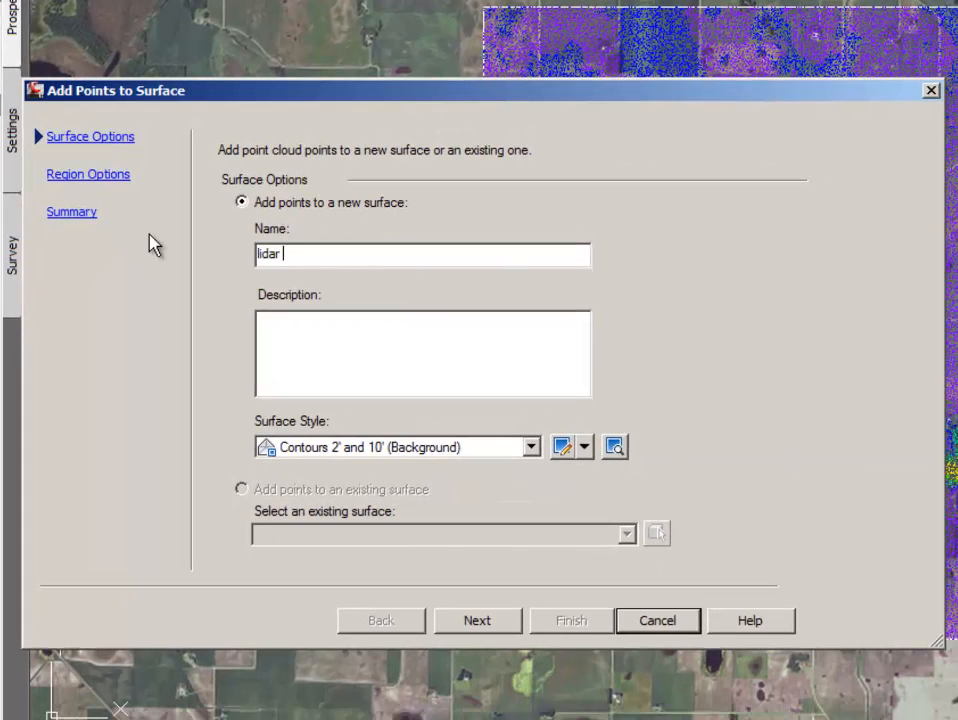
{"action": "type", "text": "data"}
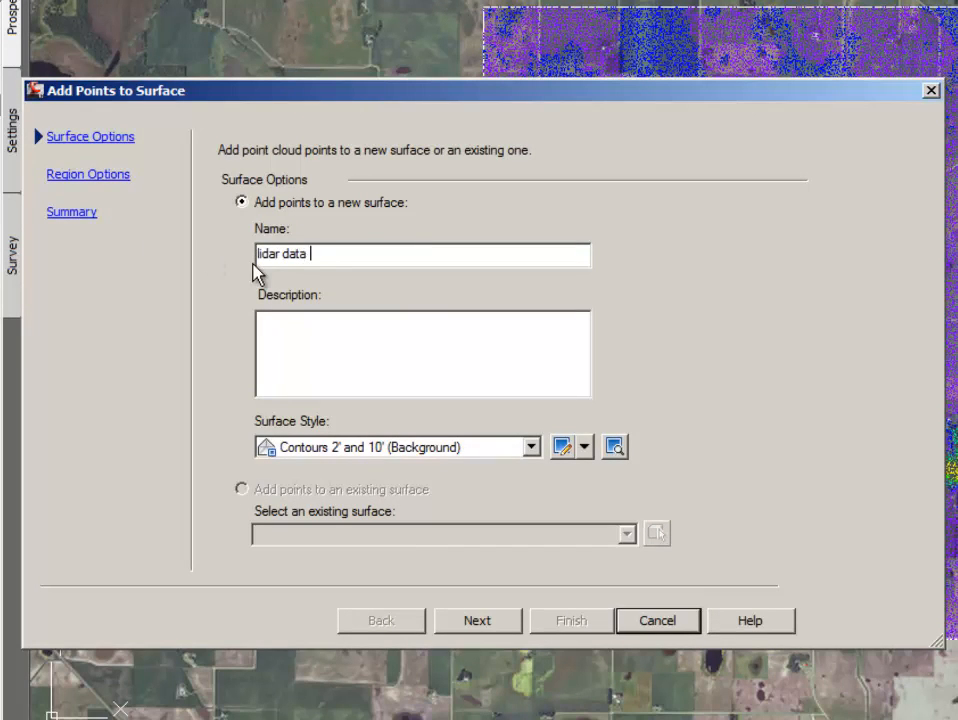
{"action": "type", "text": "surface"}
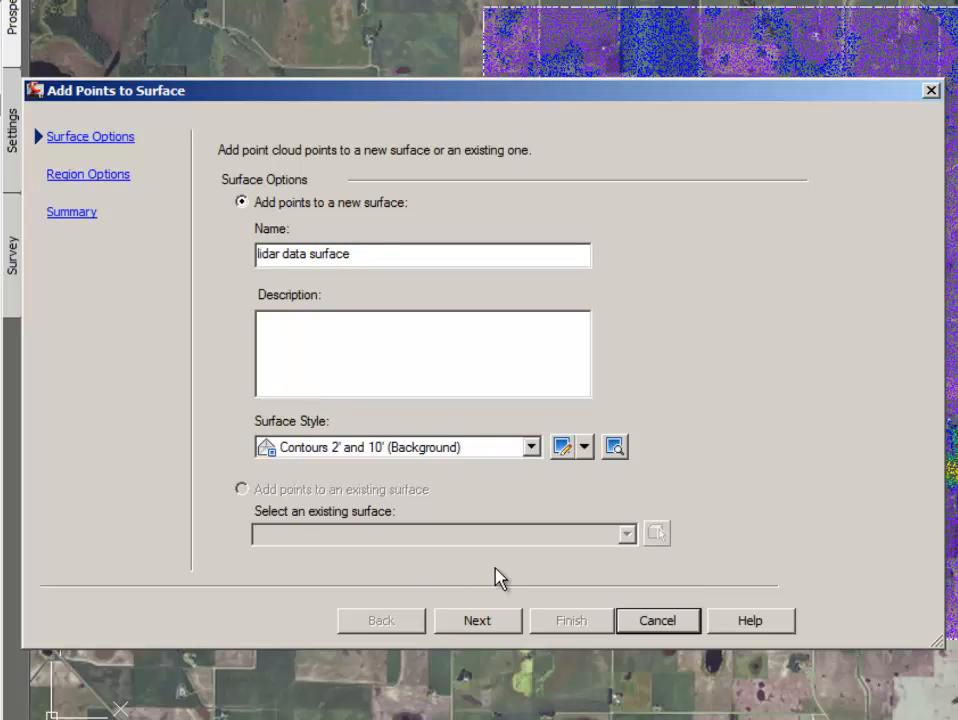
Keep the point cloud extents as the region and finish creating the surface.
{"action": "left_click", "coordinate": [477, 620]}
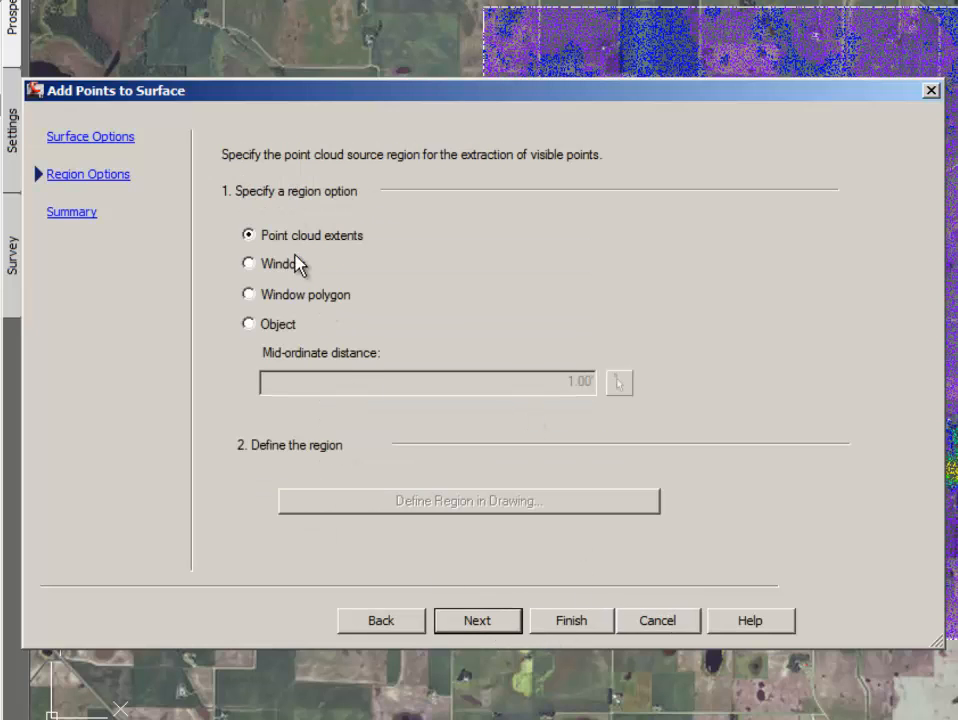
{"action": "mouse_move", "coordinate": [268, 273]}
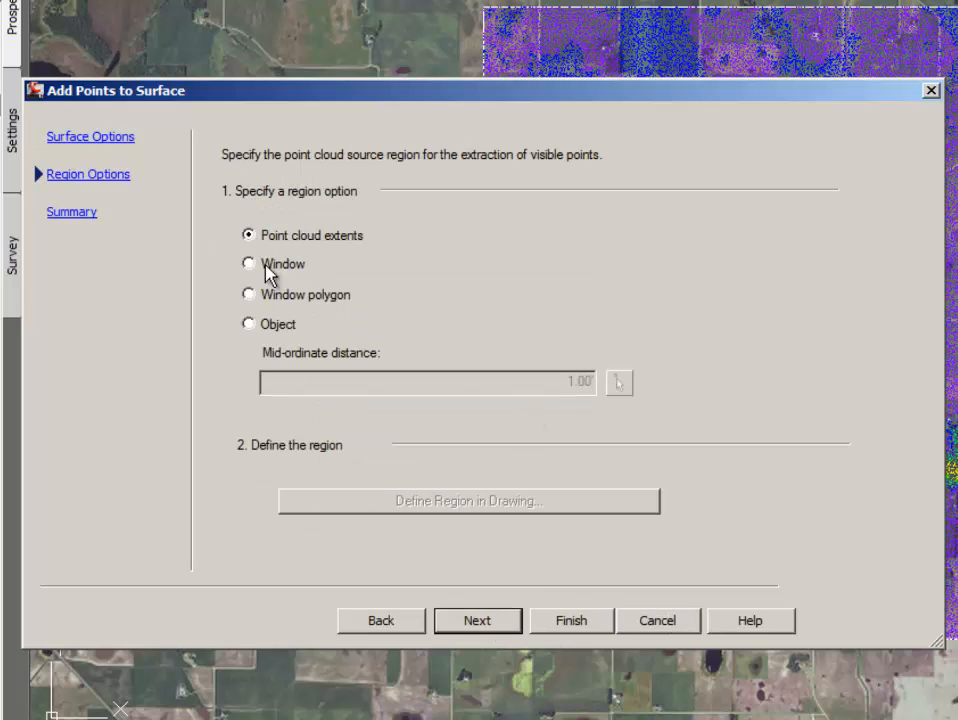
{"action": "left_click", "coordinate": [477, 620]}
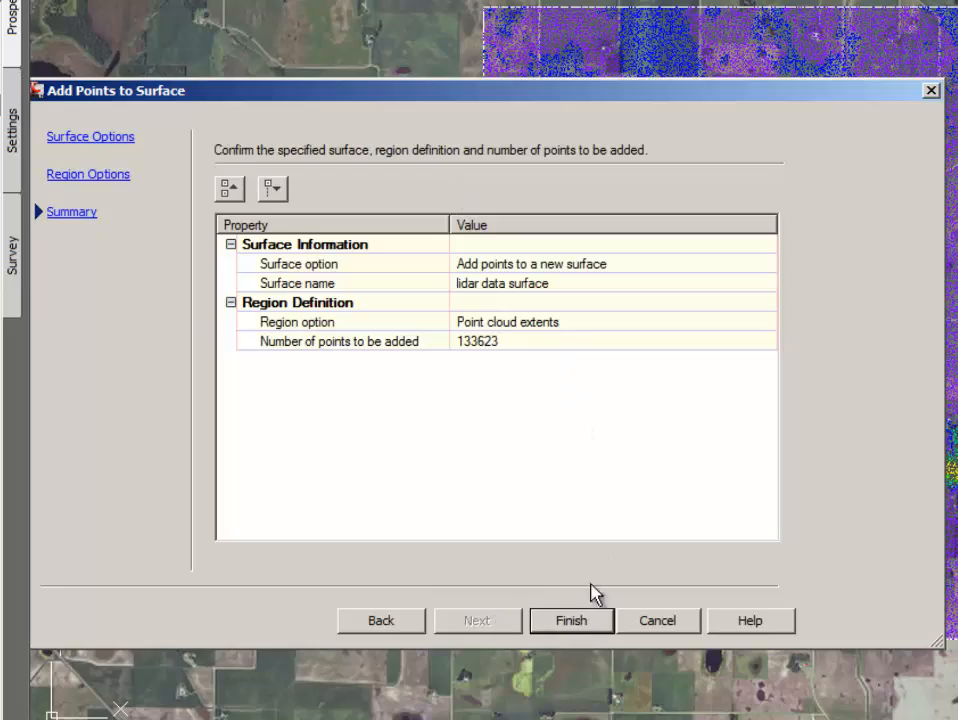
{"action": "left_click", "coordinate": [571, 620]}
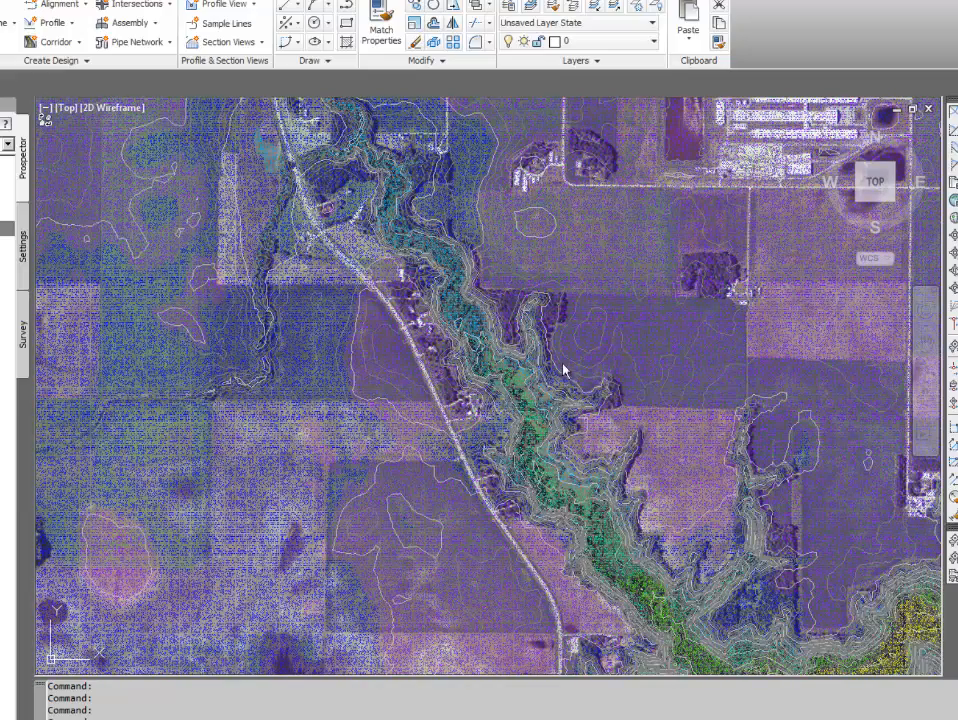
{"action": "mouse_move", "coordinate": [561, 371]}
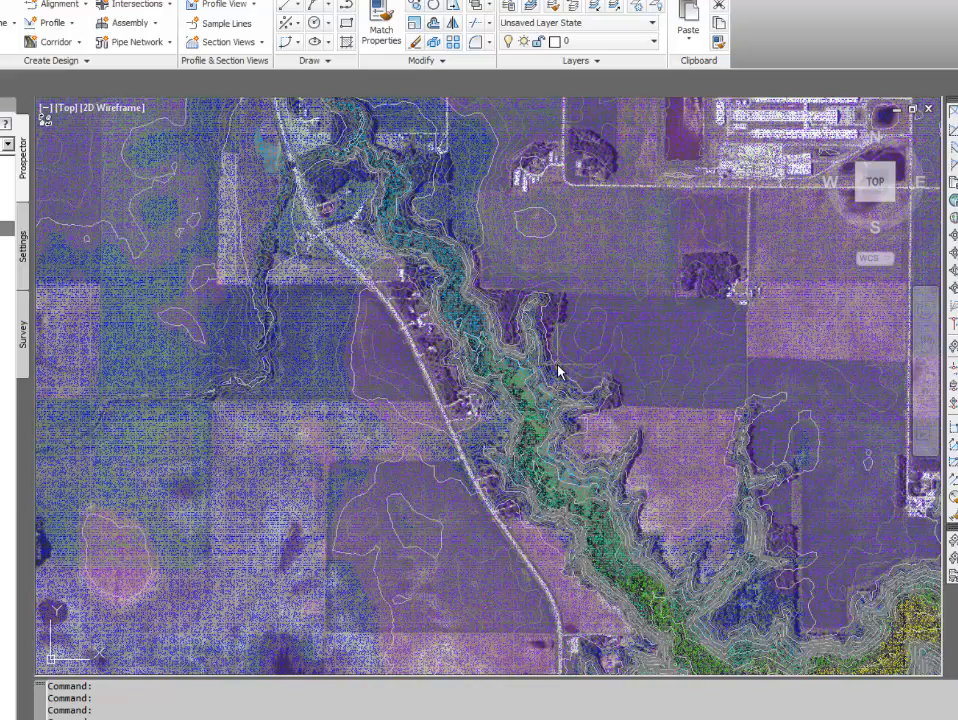